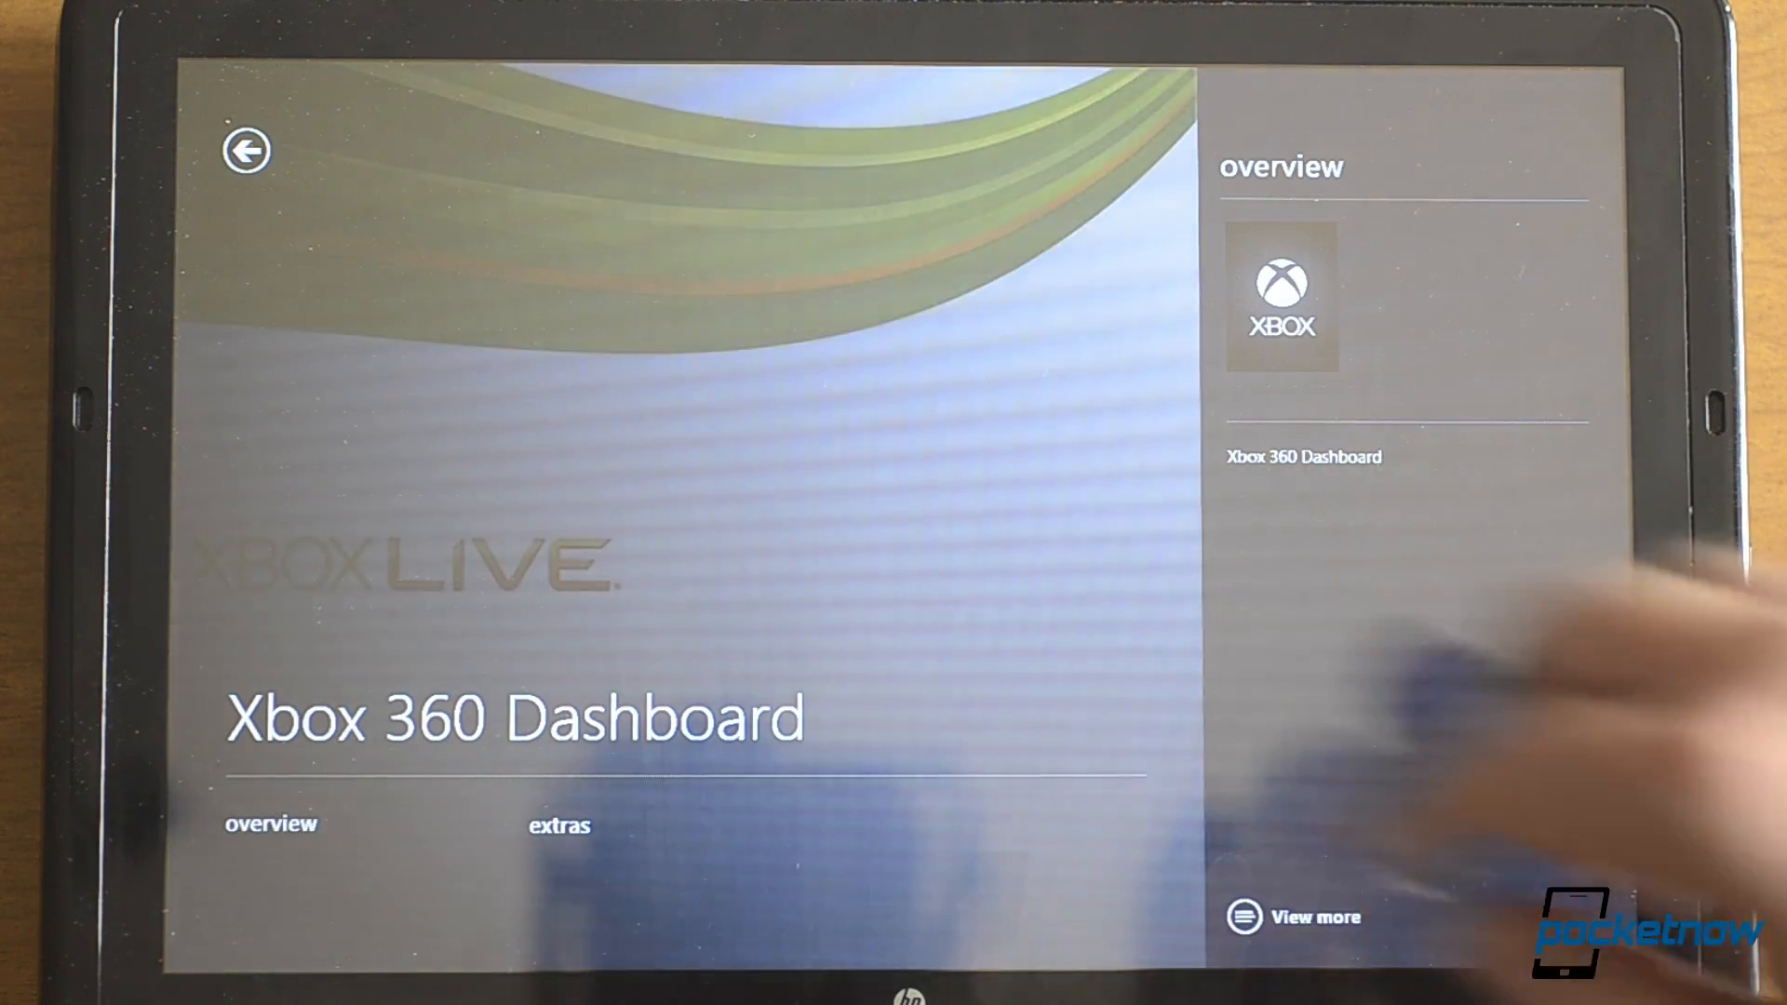
- Go back from the Xbox 360 Dashboard details to the SmartGlass home tiles
{"action": "left_click", "coordinate": [243, 149]}
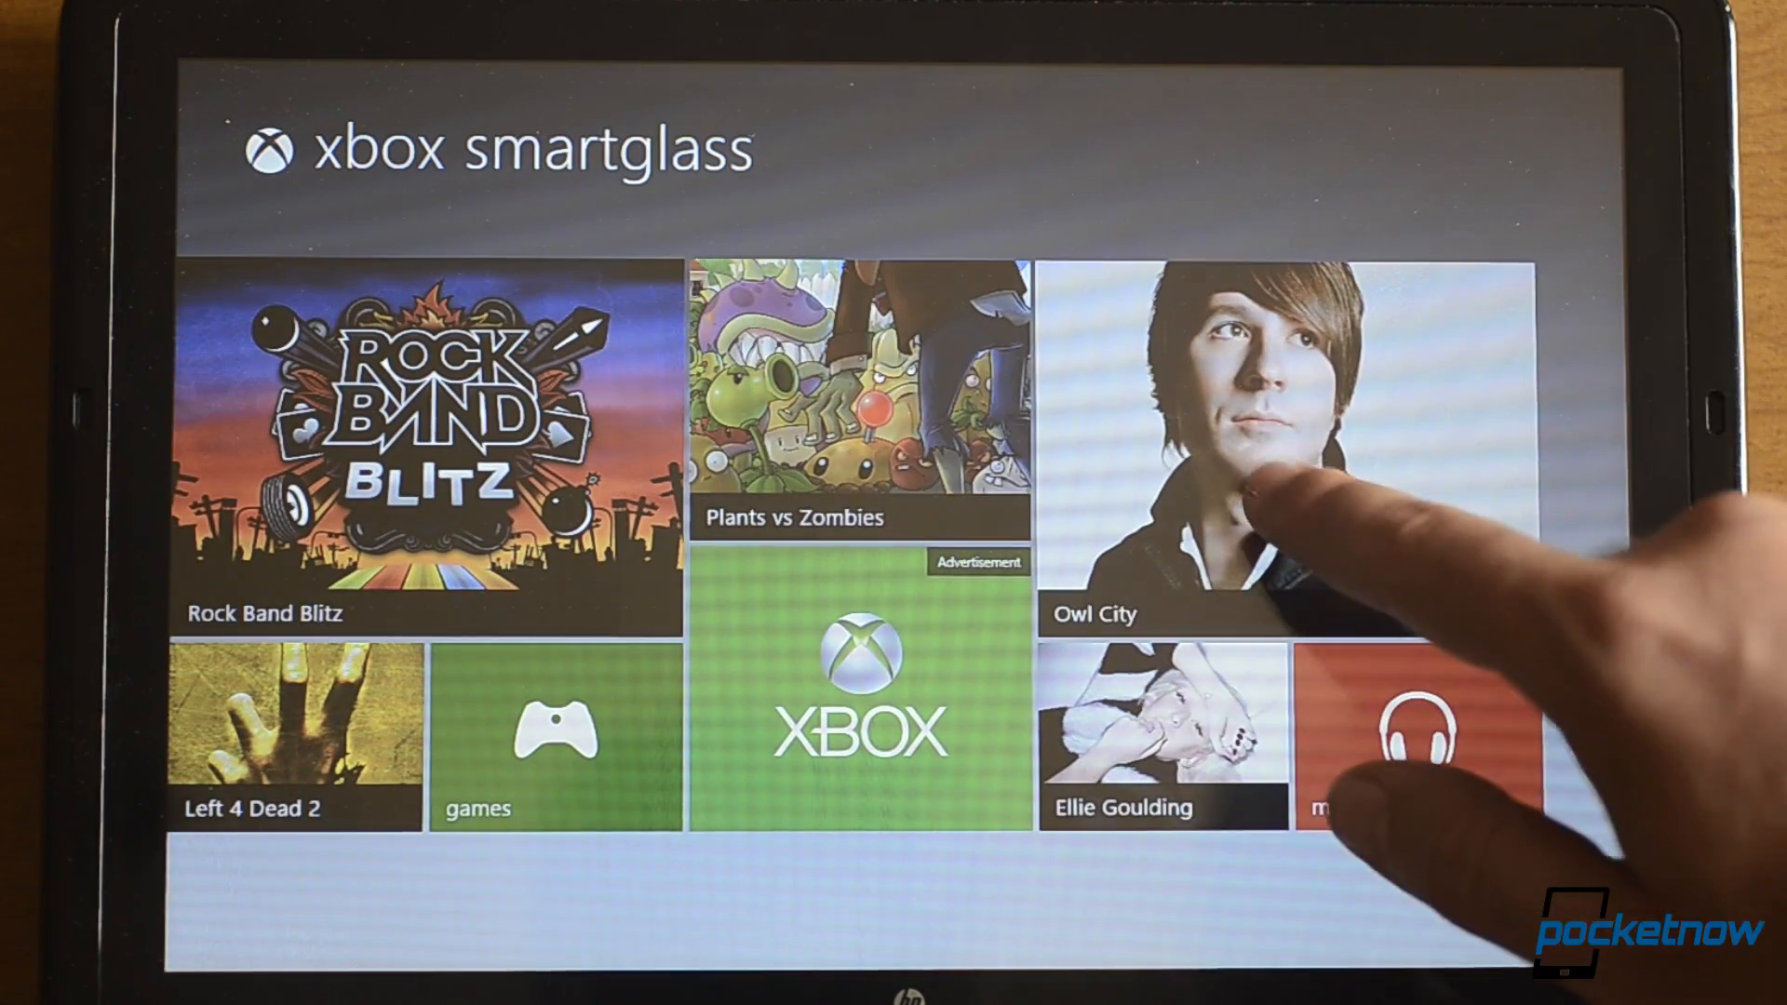
- Open the Owl City artist page and expand its full bio
{"action": "left_click", "coordinate": [1254, 456]}
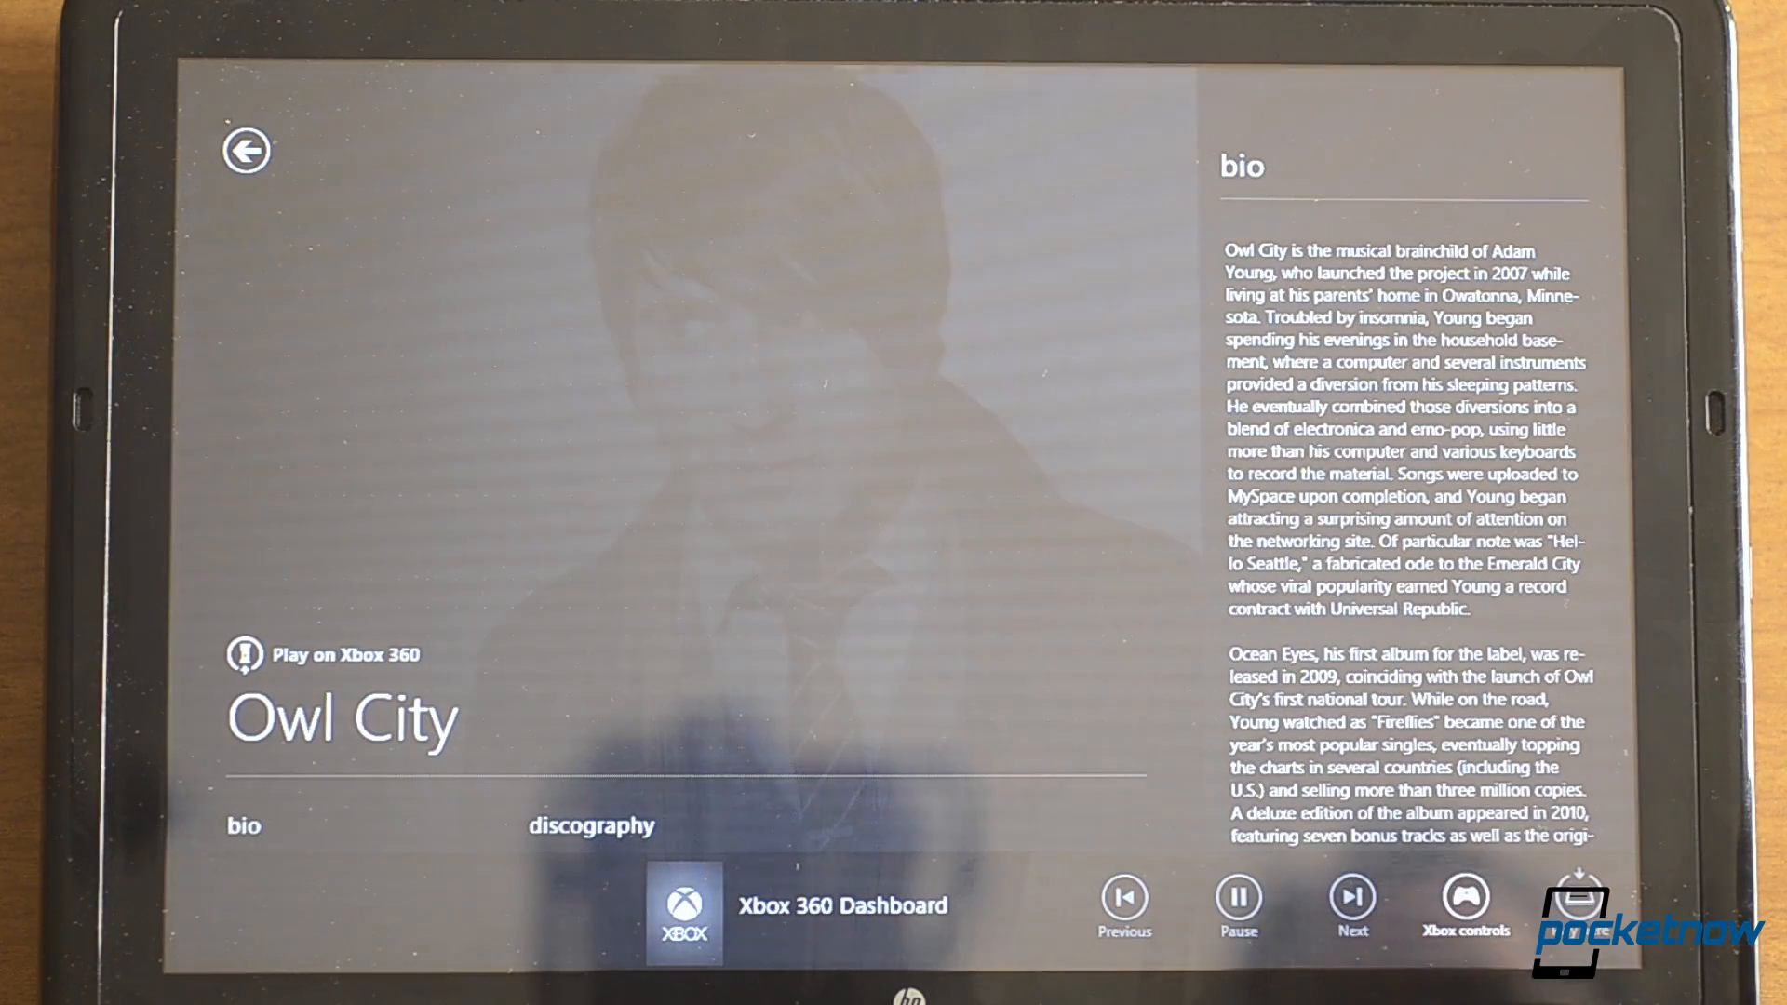
{"action": "left_click", "coordinate": [1237, 898]}
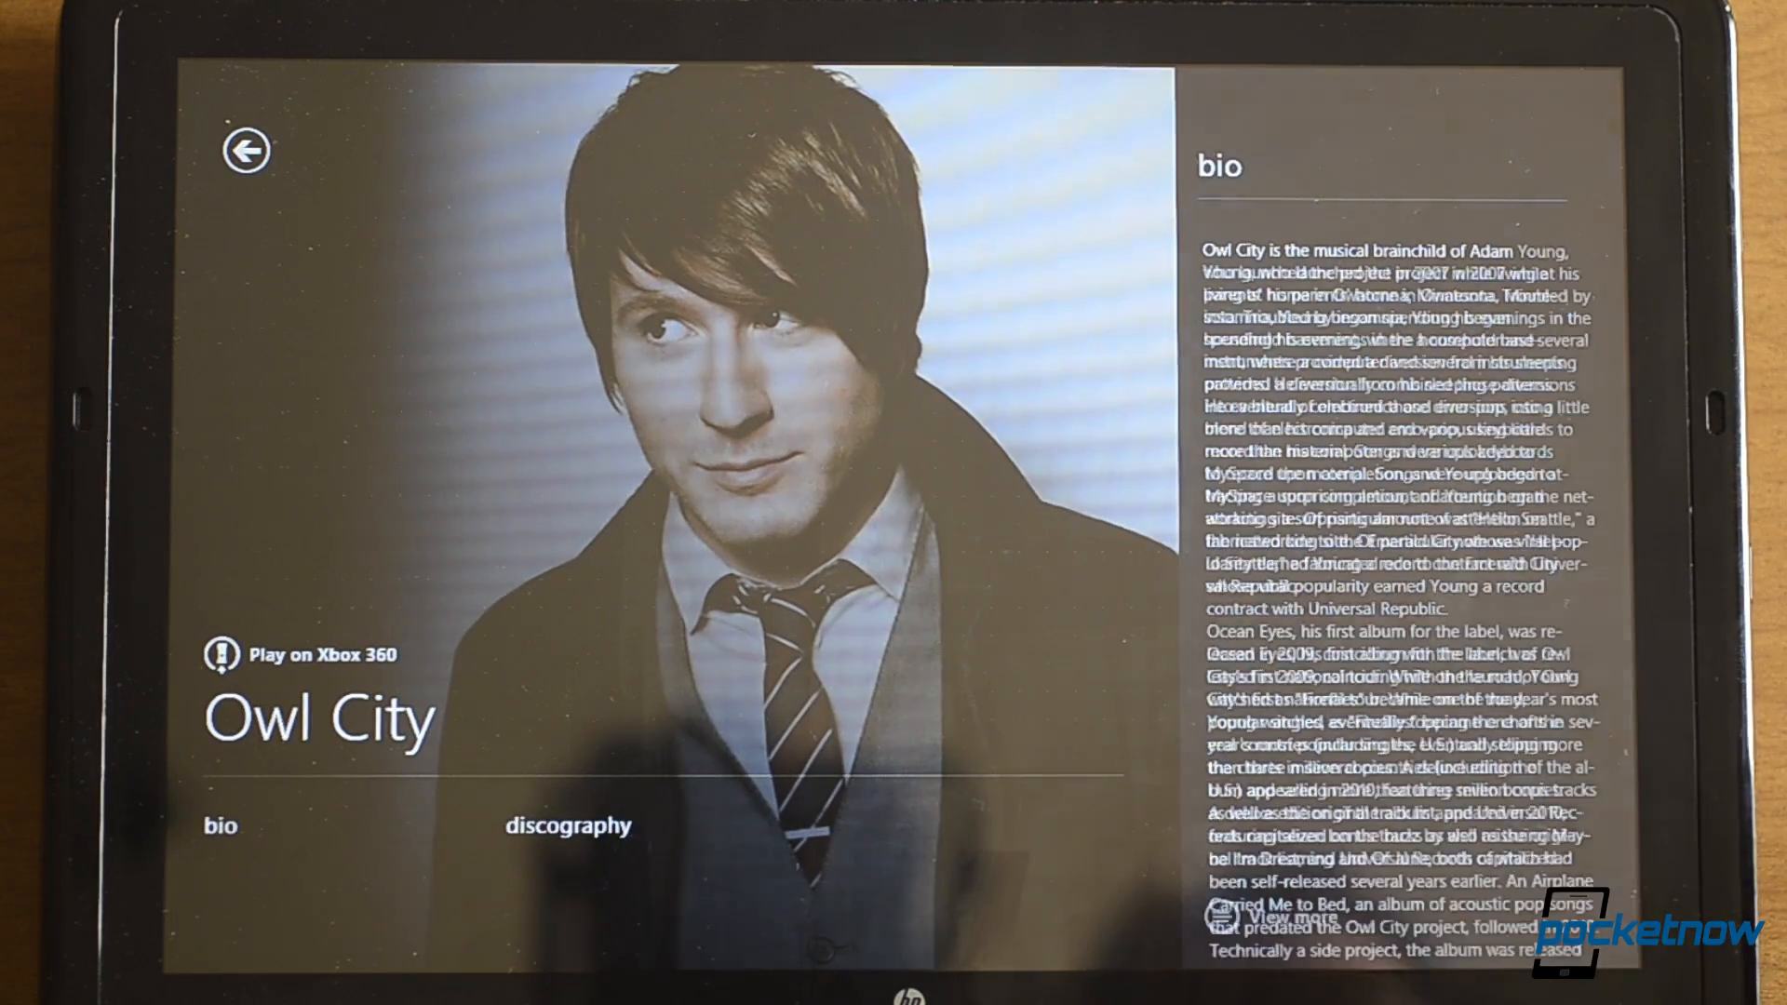
{"action": "left_click", "coordinate": [1244, 918]}
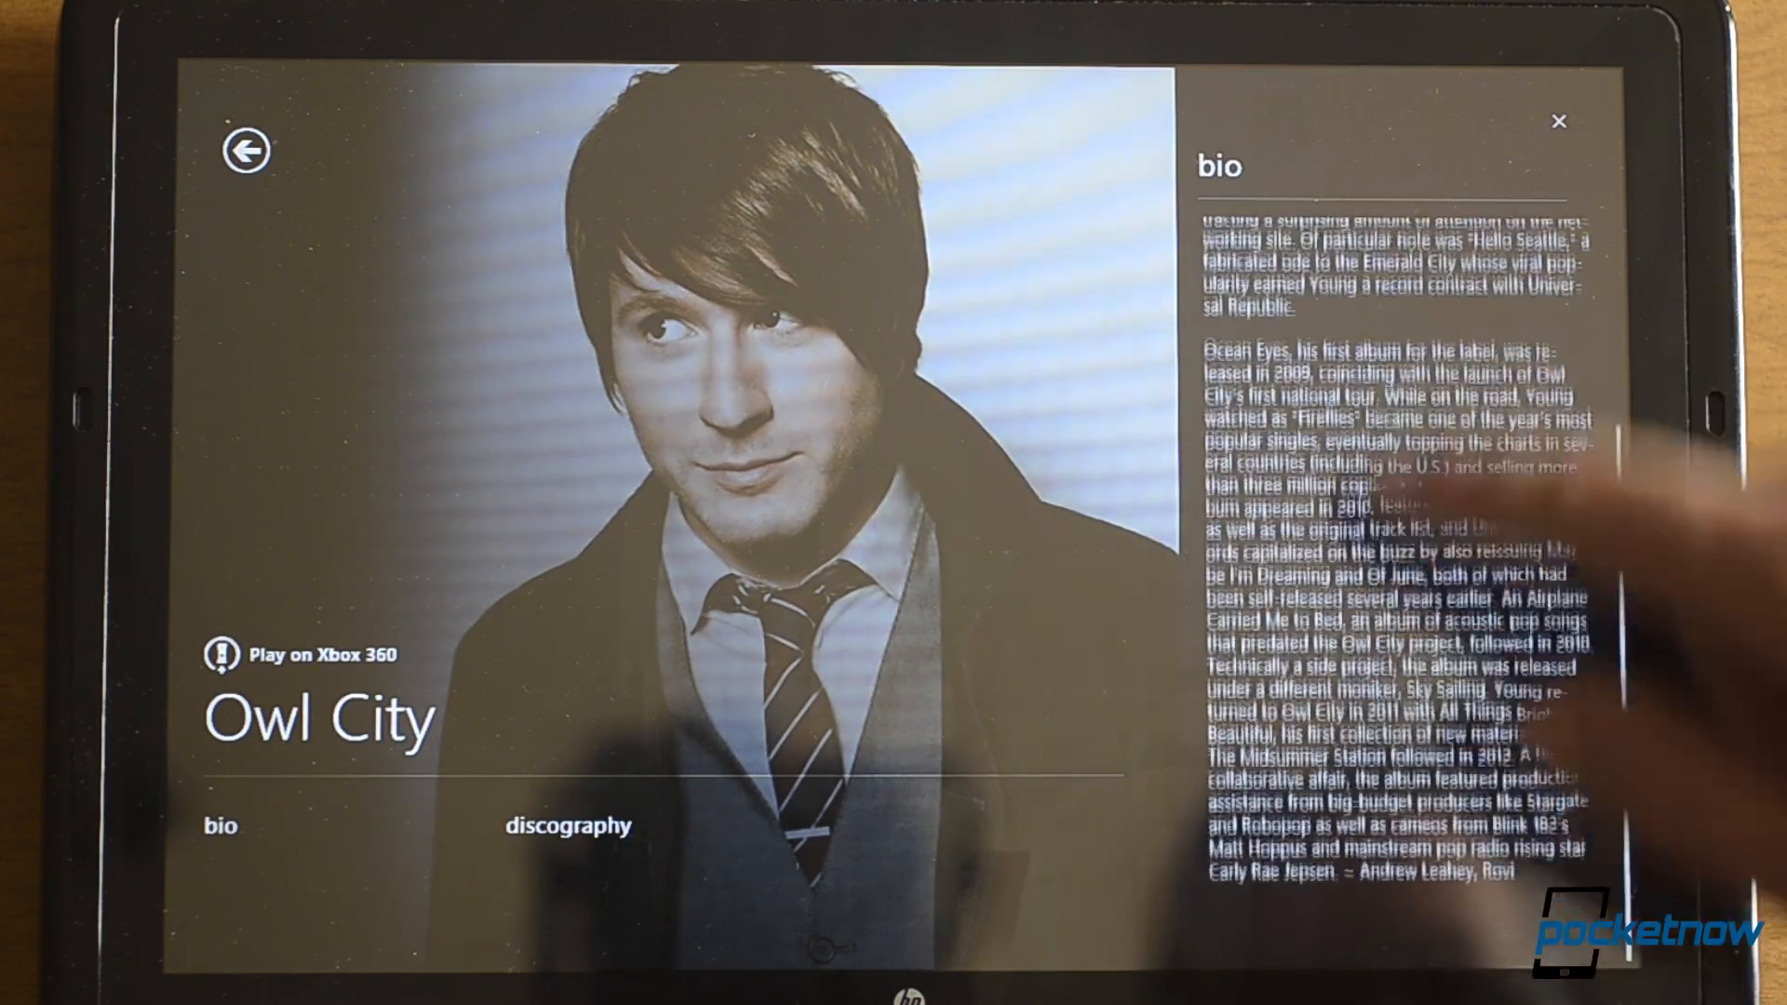
{"action": "scroll", "scroll_direction": "up", "scroll_amount": 3}
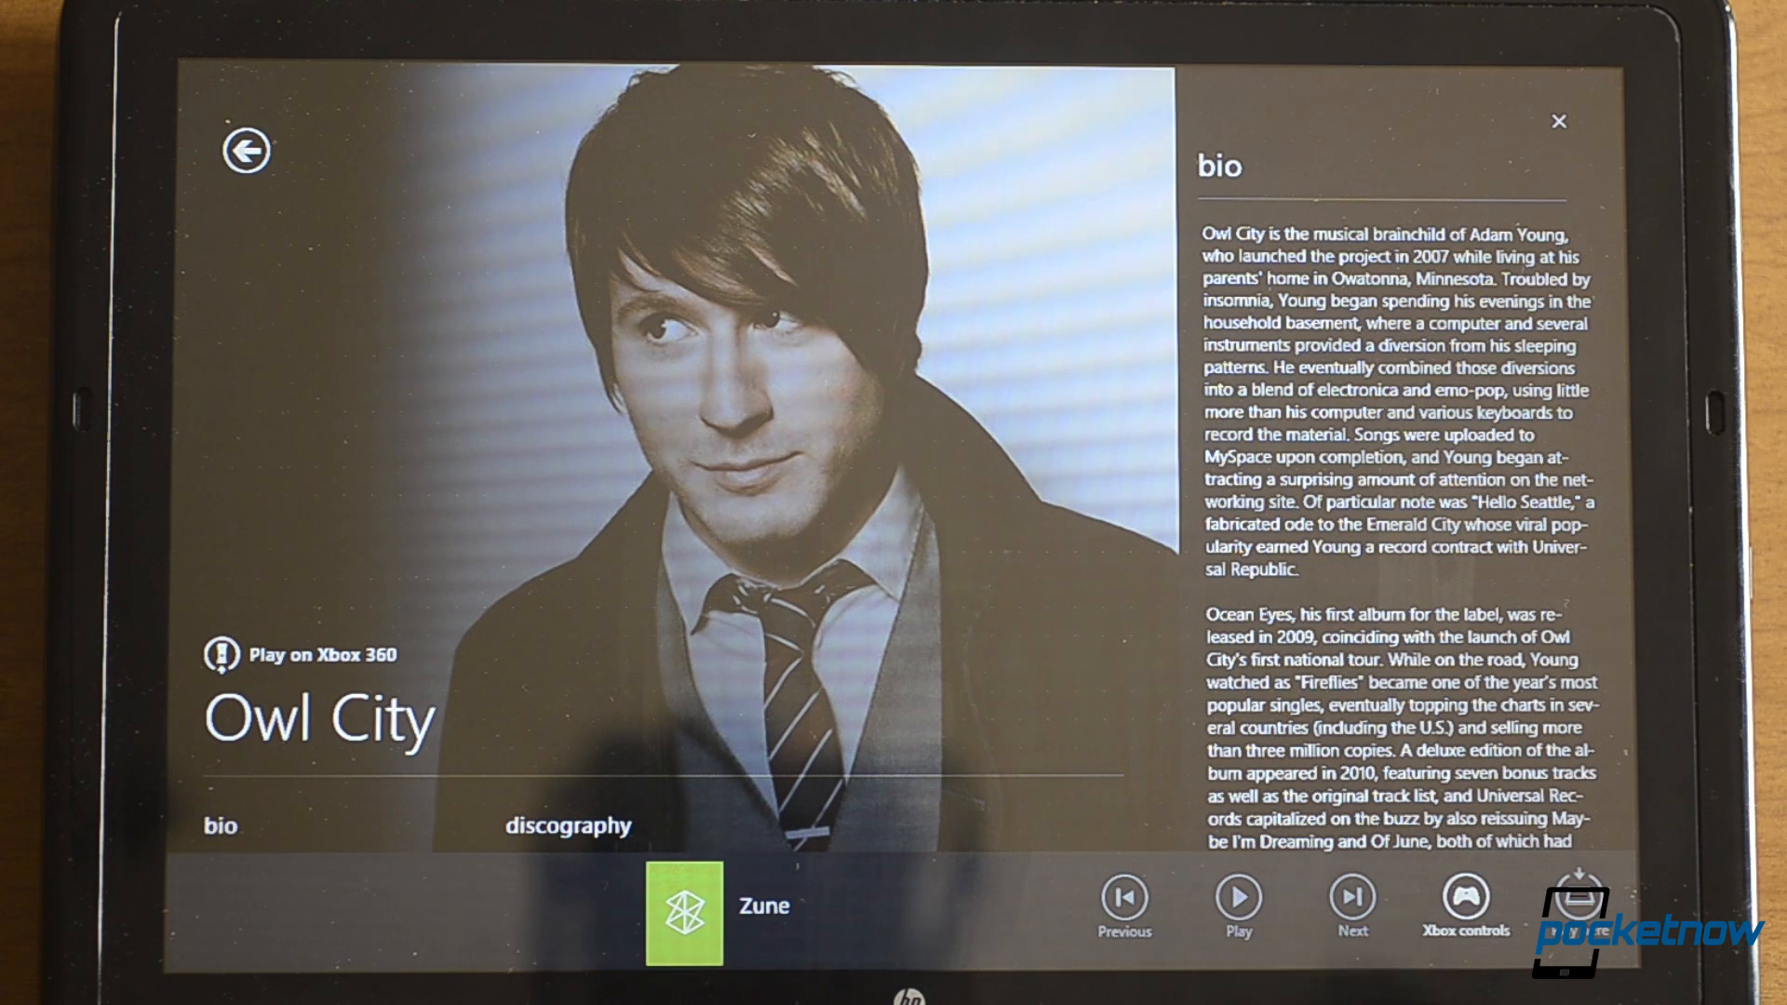
- Play, pause, then resume the Owl City music on the Xbox
{"action": "left_click", "coordinate": [1238, 895]}
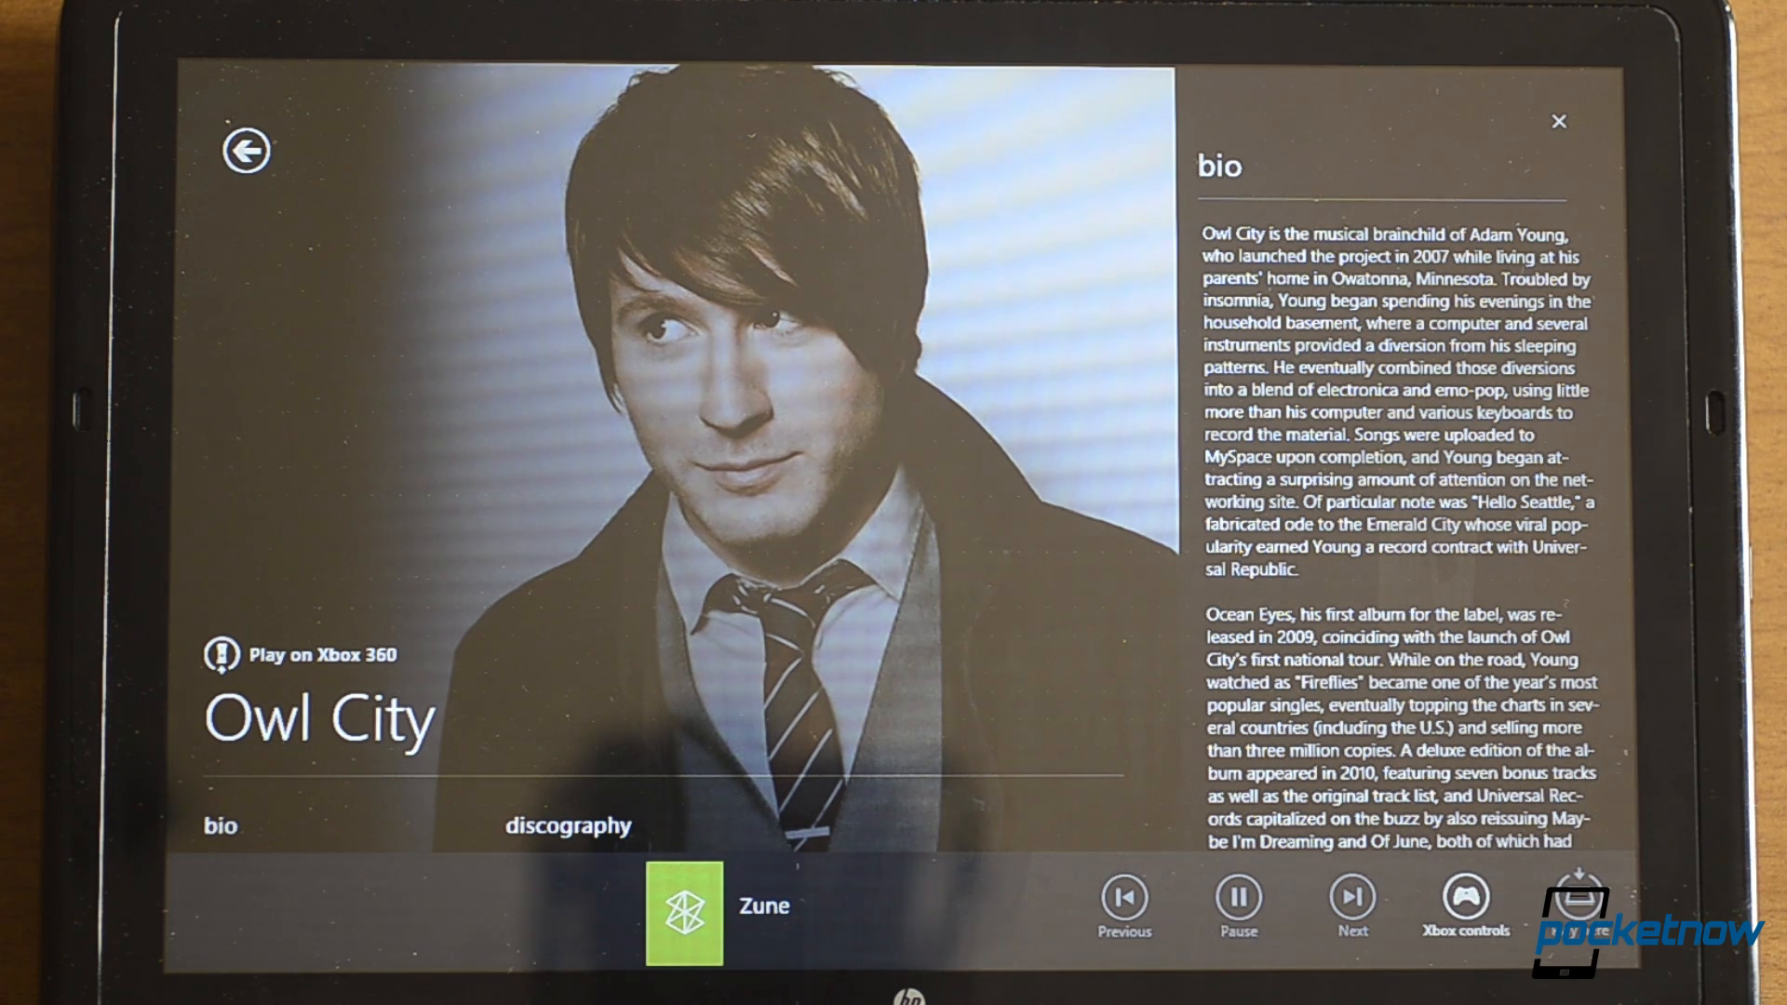
{"action": "left_click", "coordinate": [1238, 896]}
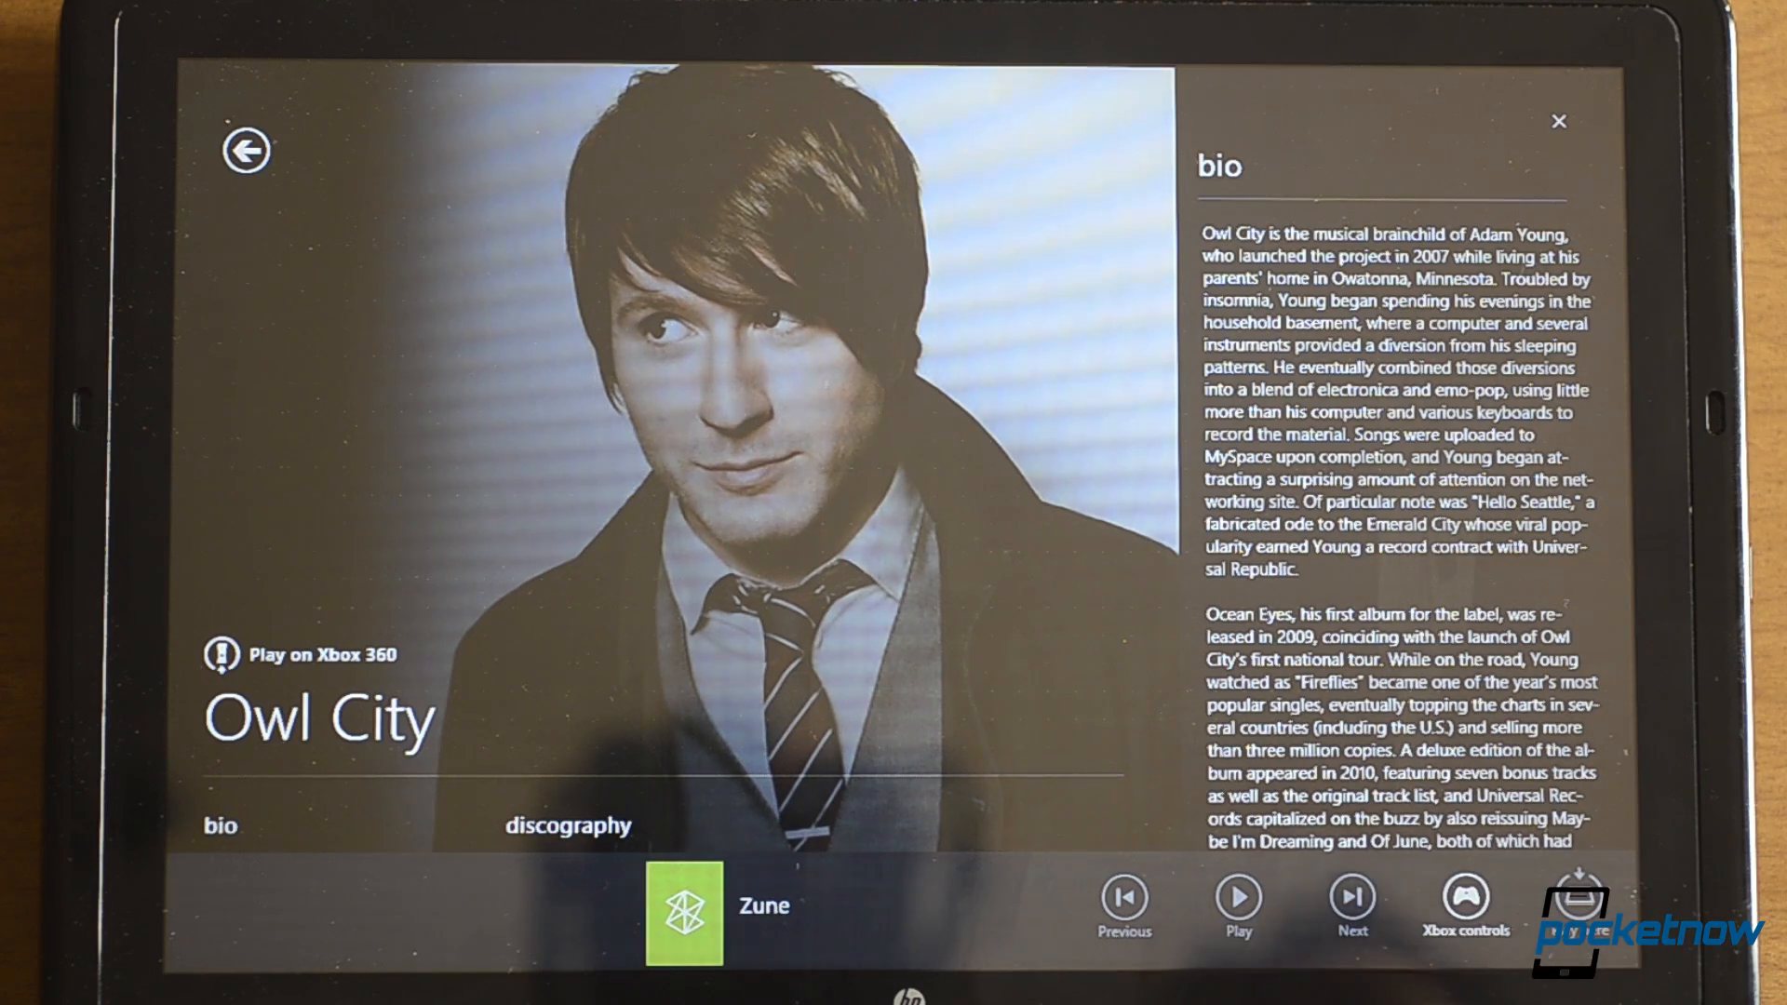
{"action": "left_click", "coordinate": [1238, 895]}
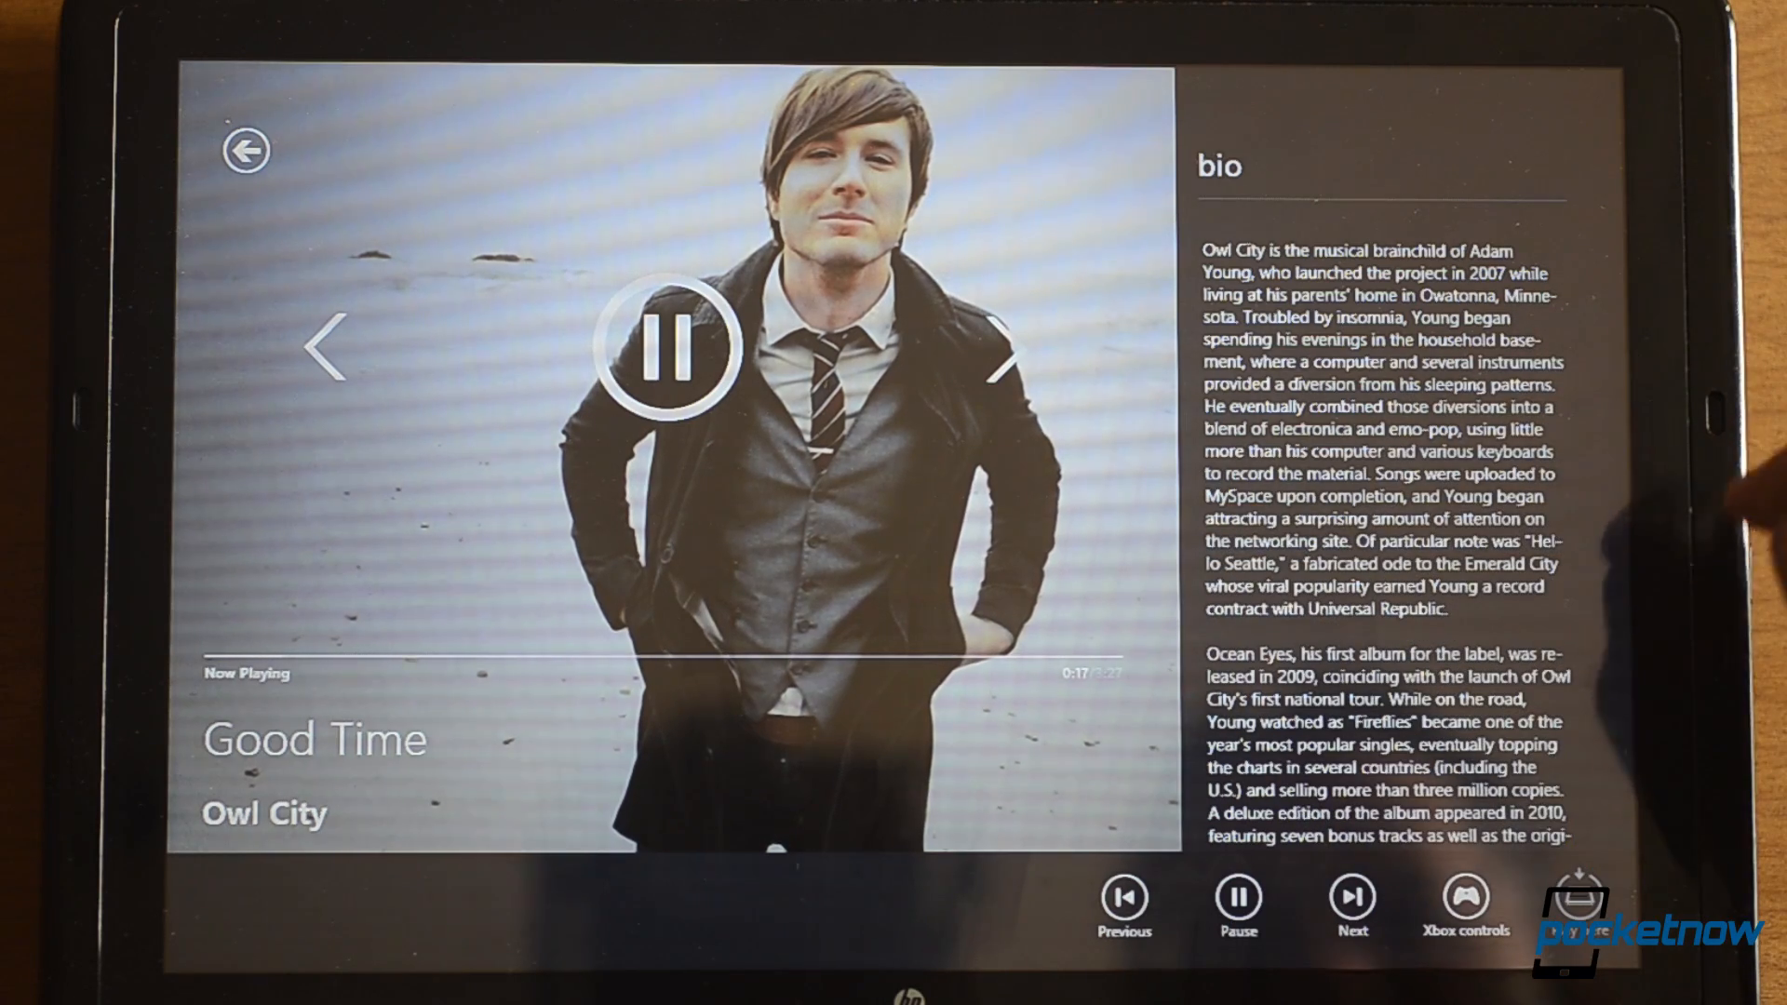
- Pause 'Good Time' on the Xbox and exit to the Windows Start screen
{"action": "left_click", "coordinate": [1238, 897]}
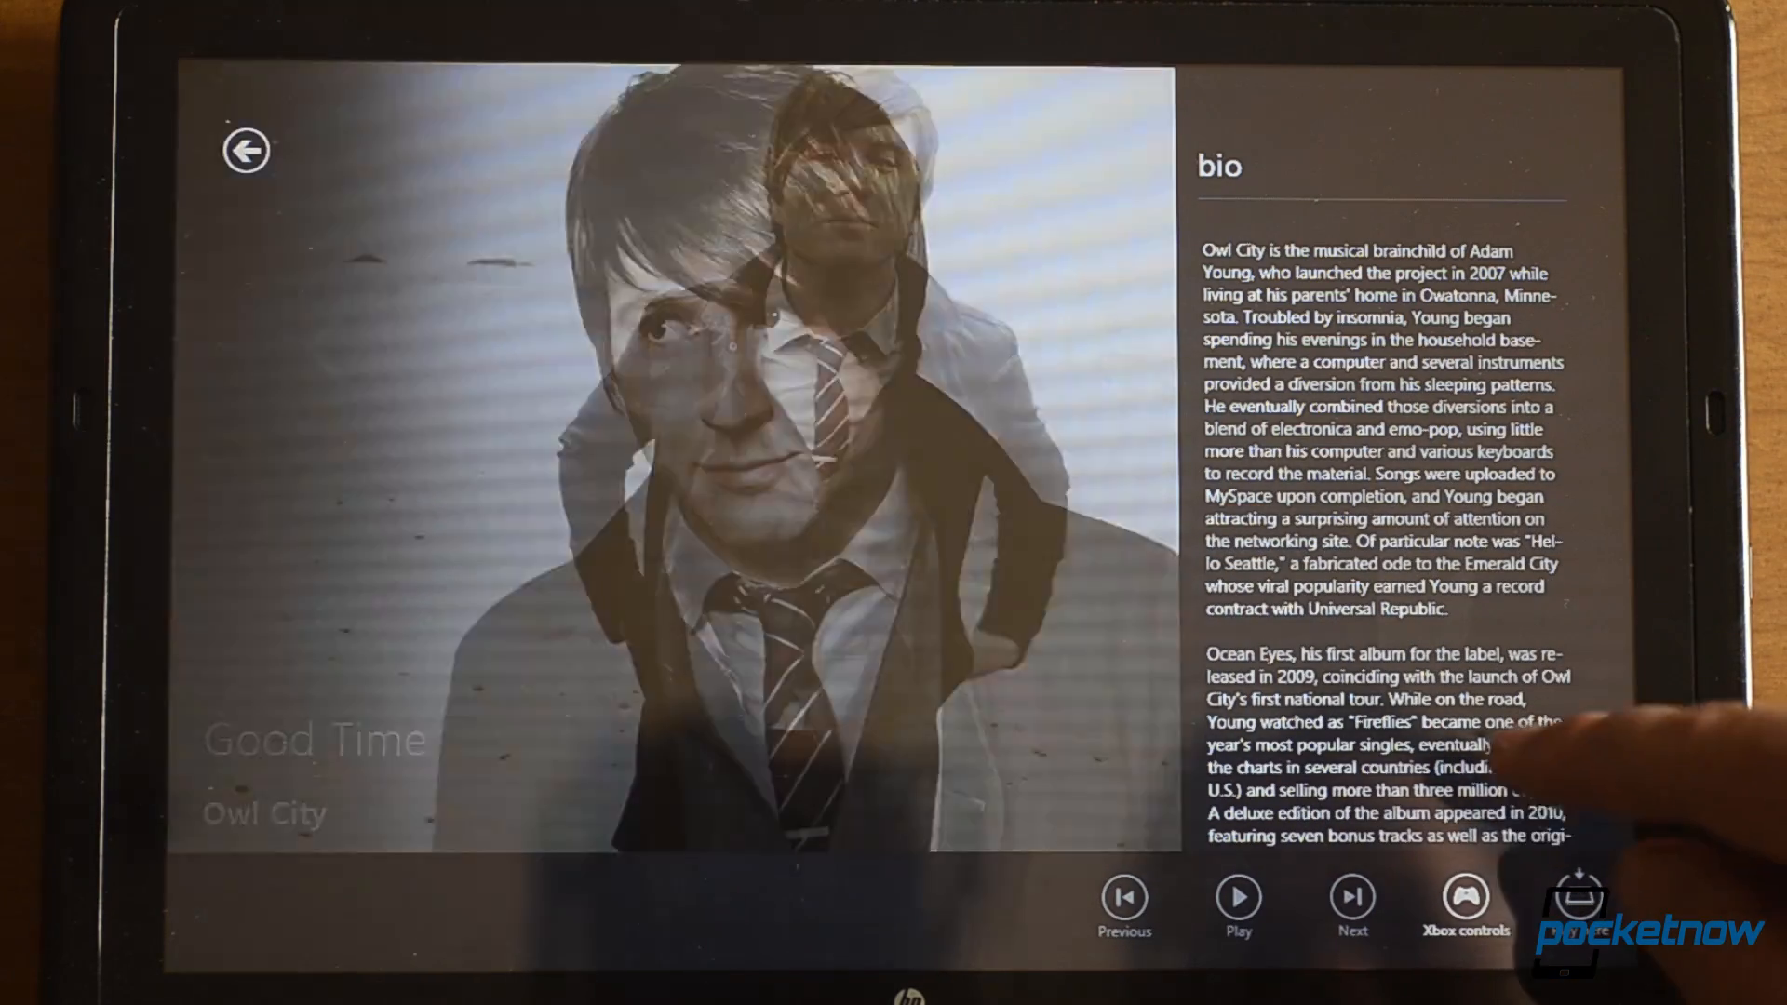
{"action": "left_click", "coordinate": [1238, 893]}
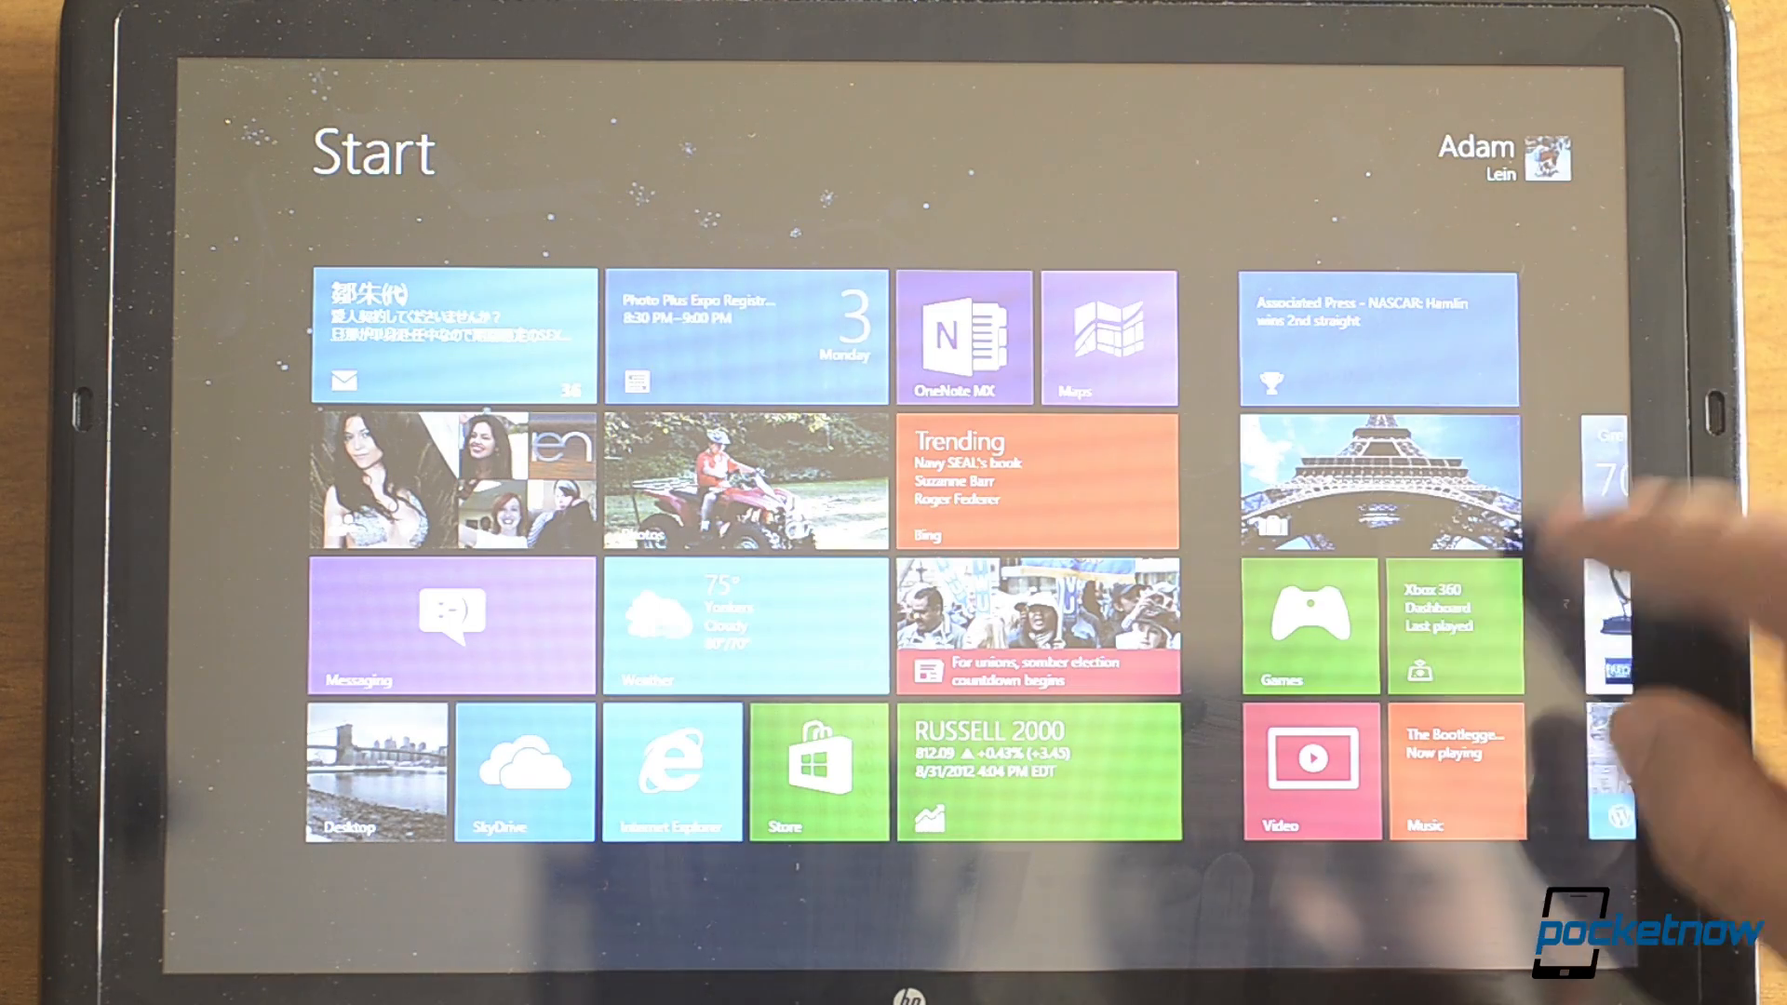
- Reopen SmartGlass from Start on the Owl City page and pause the song
{"action": "left_click", "coordinate": [1456, 770]}
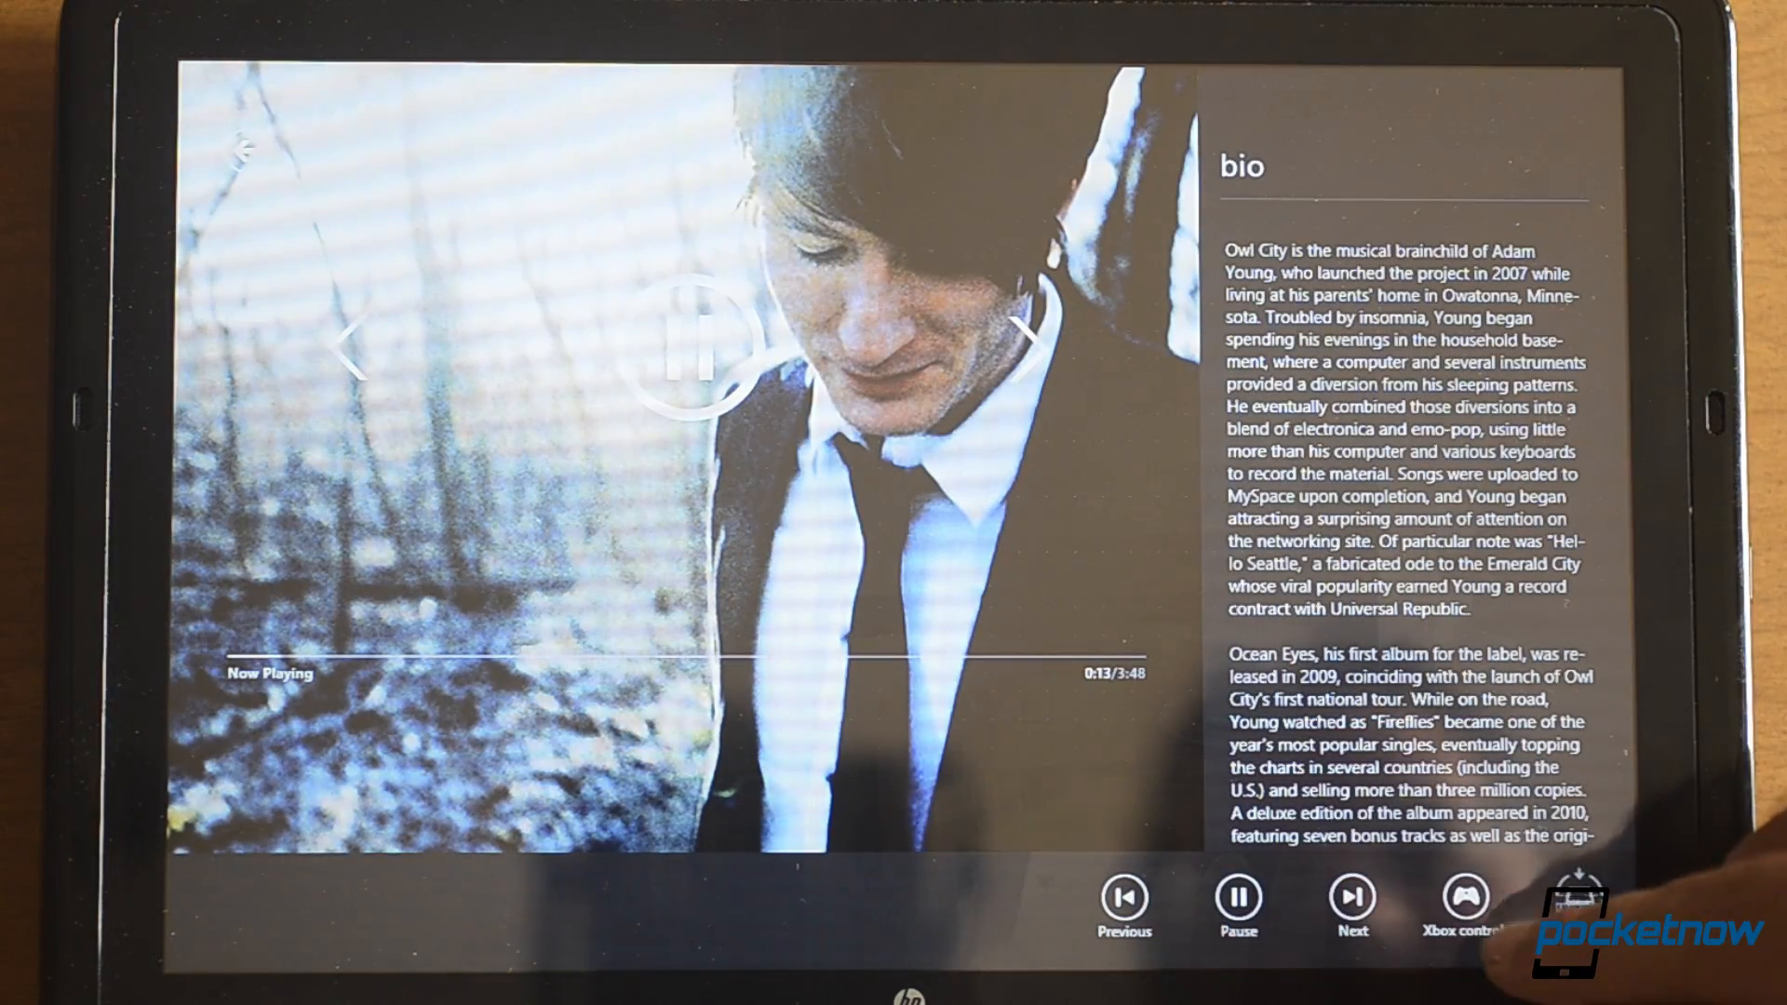
{"action": "left_click", "coordinate": [1464, 908]}
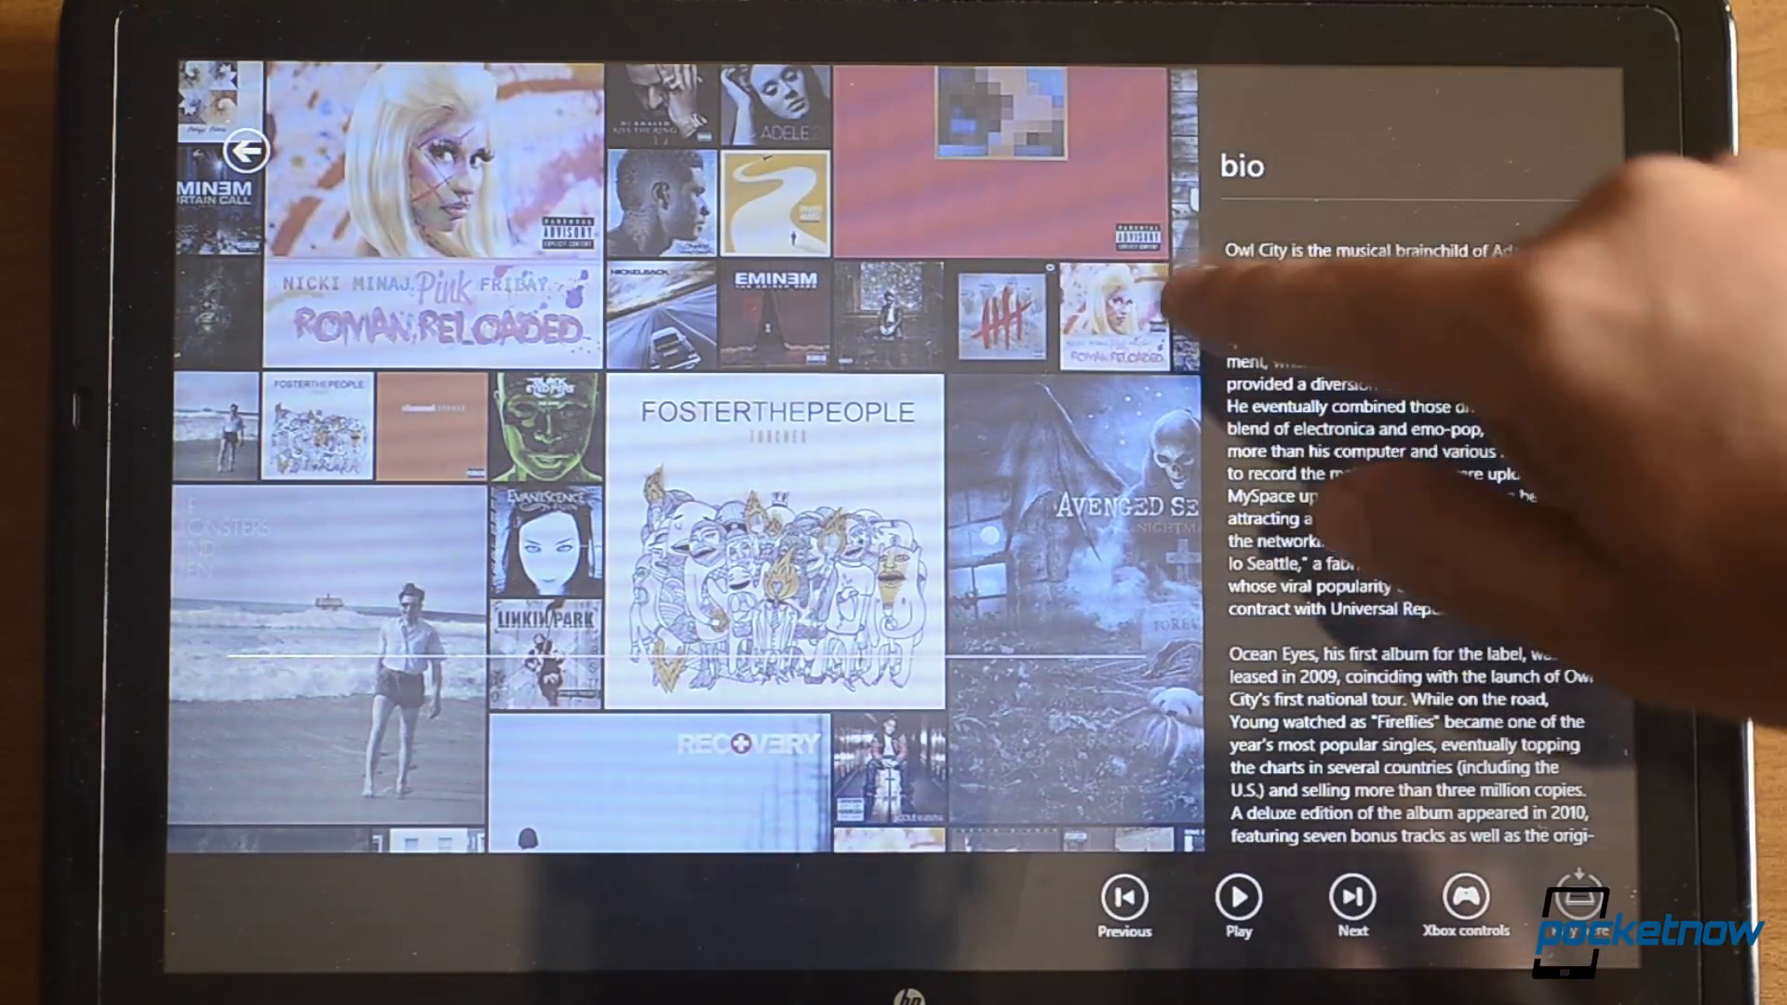
{"action": "scroll", "scroll_direction": "down", "scroll_amount": 3}
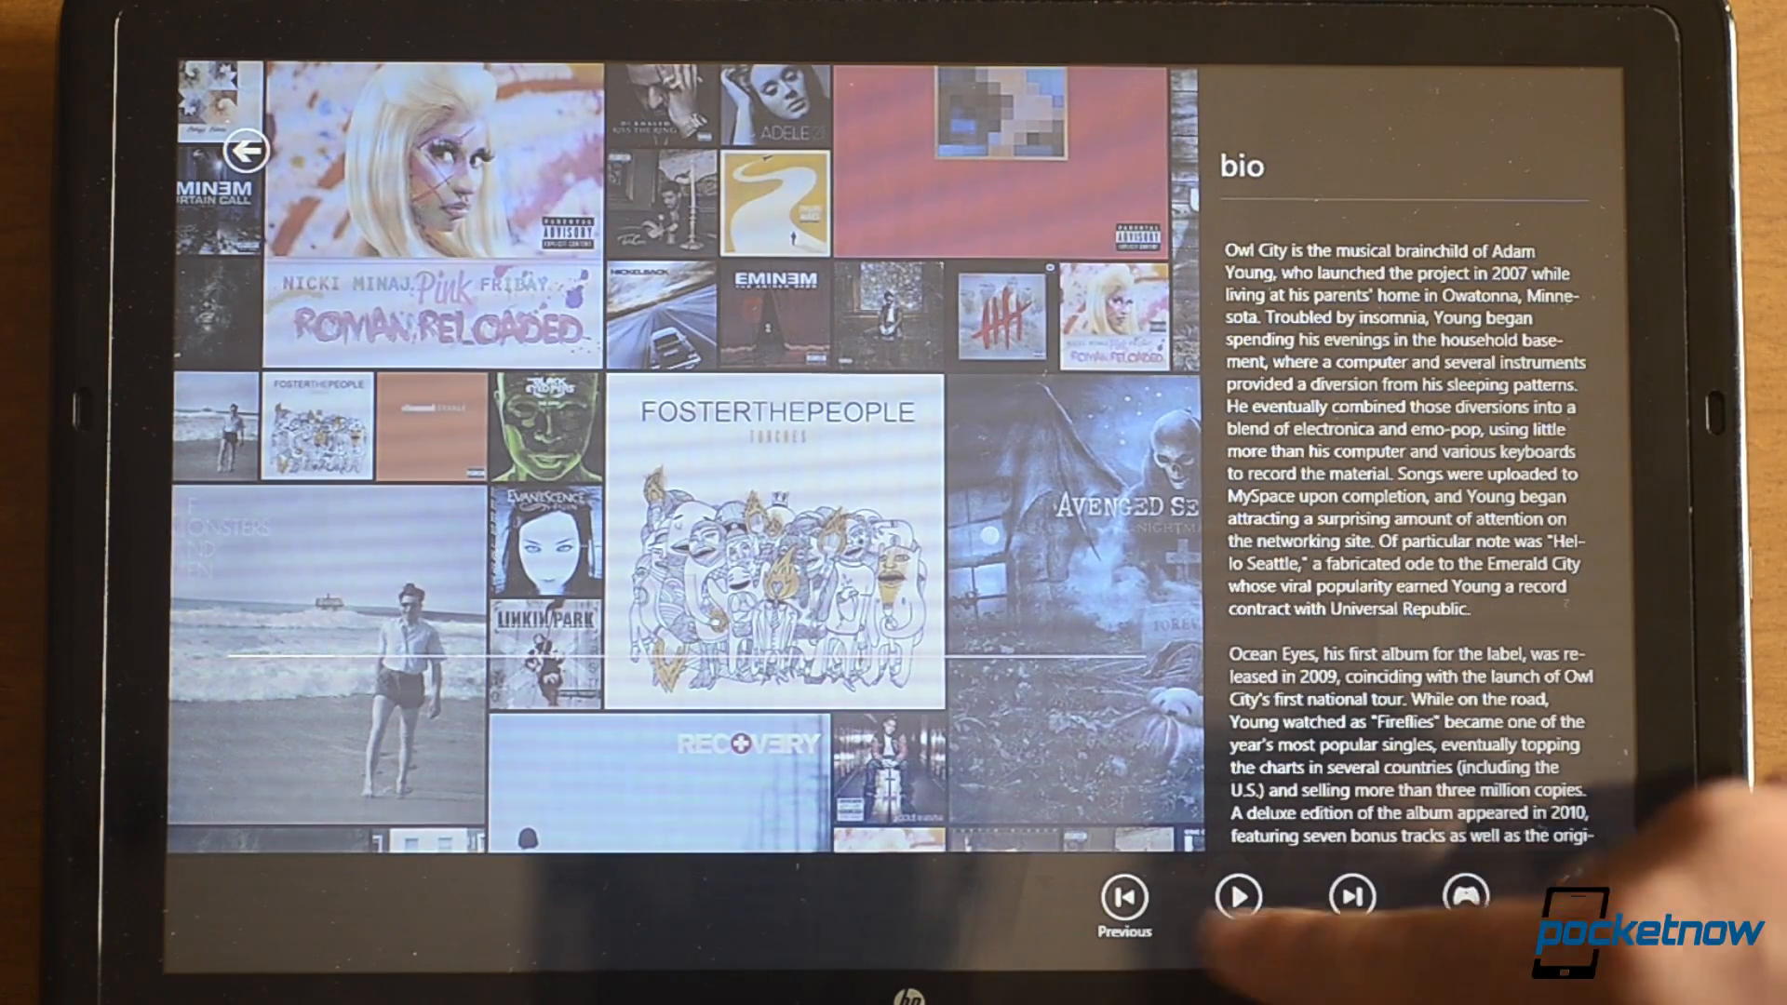
{"action": "left_click", "coordinate": [1464, 894]}
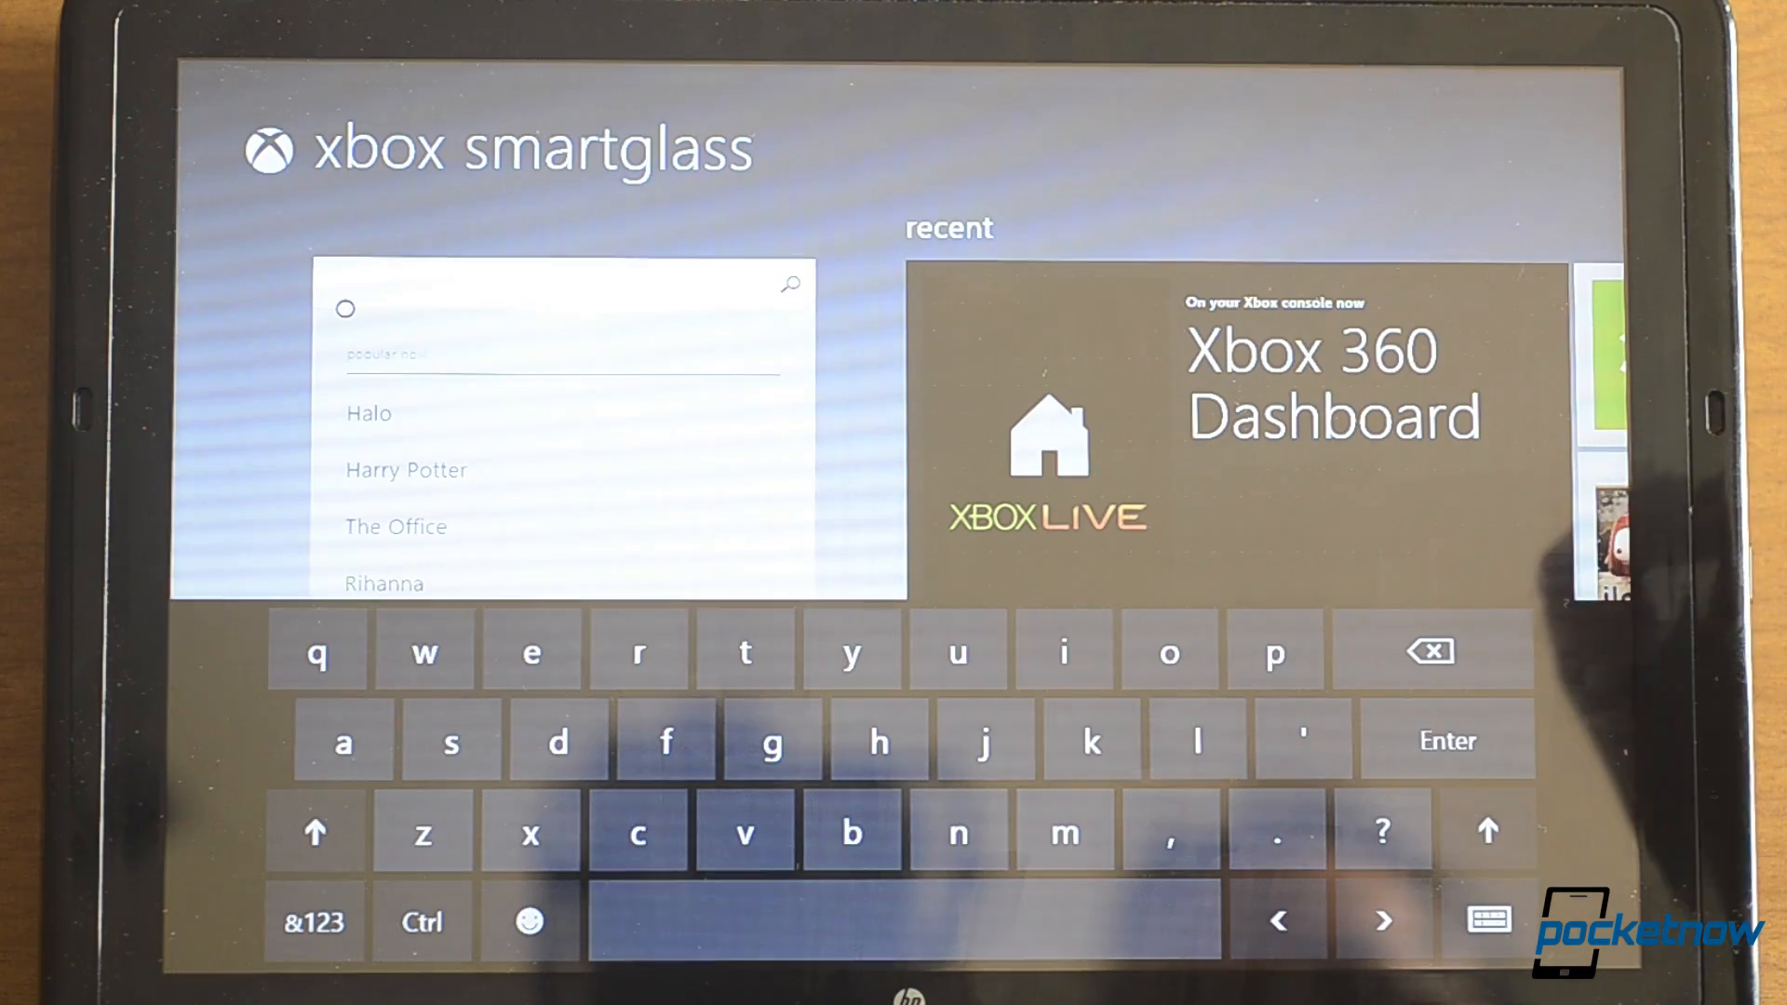
- Search for 'battleship' to list 9 videos, 2 games and 44 music results
{"action": "type", "text": "ba"}
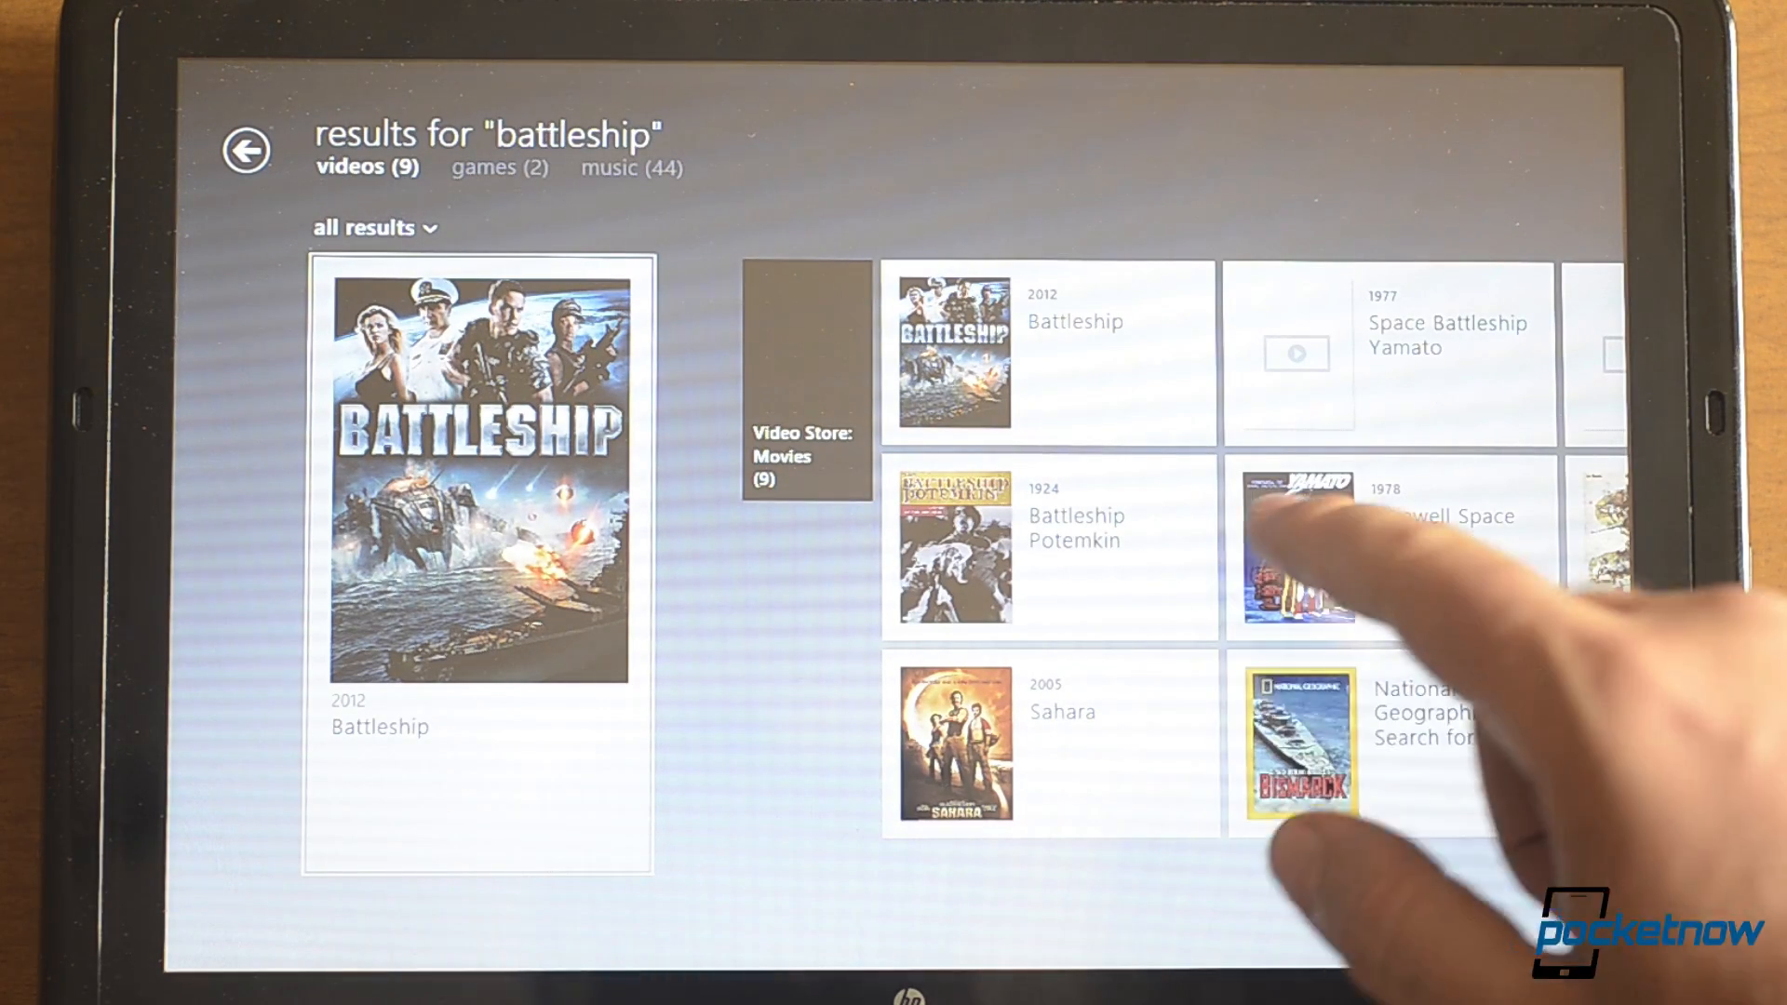
- Leave the battleship results and open the Fable III game details page
{"action": "left_click", "coordinate": [373, 227]}
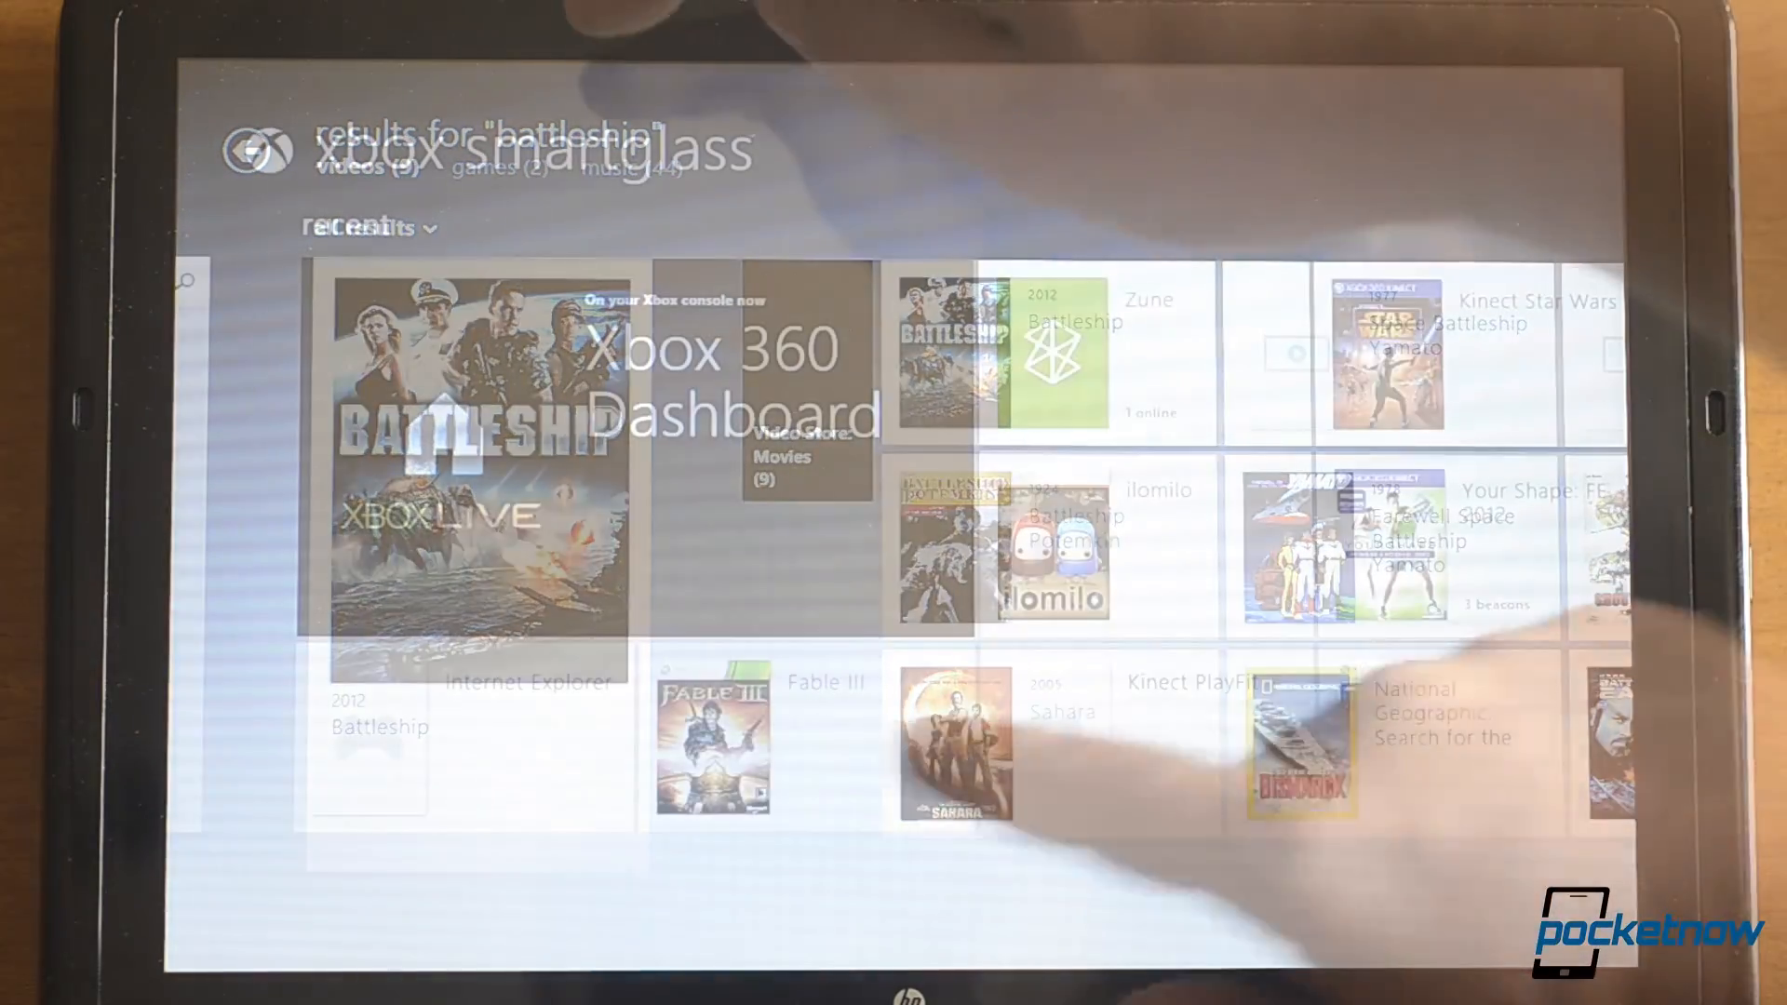
{"action": "left_click", "coordinate": [710, 741]}
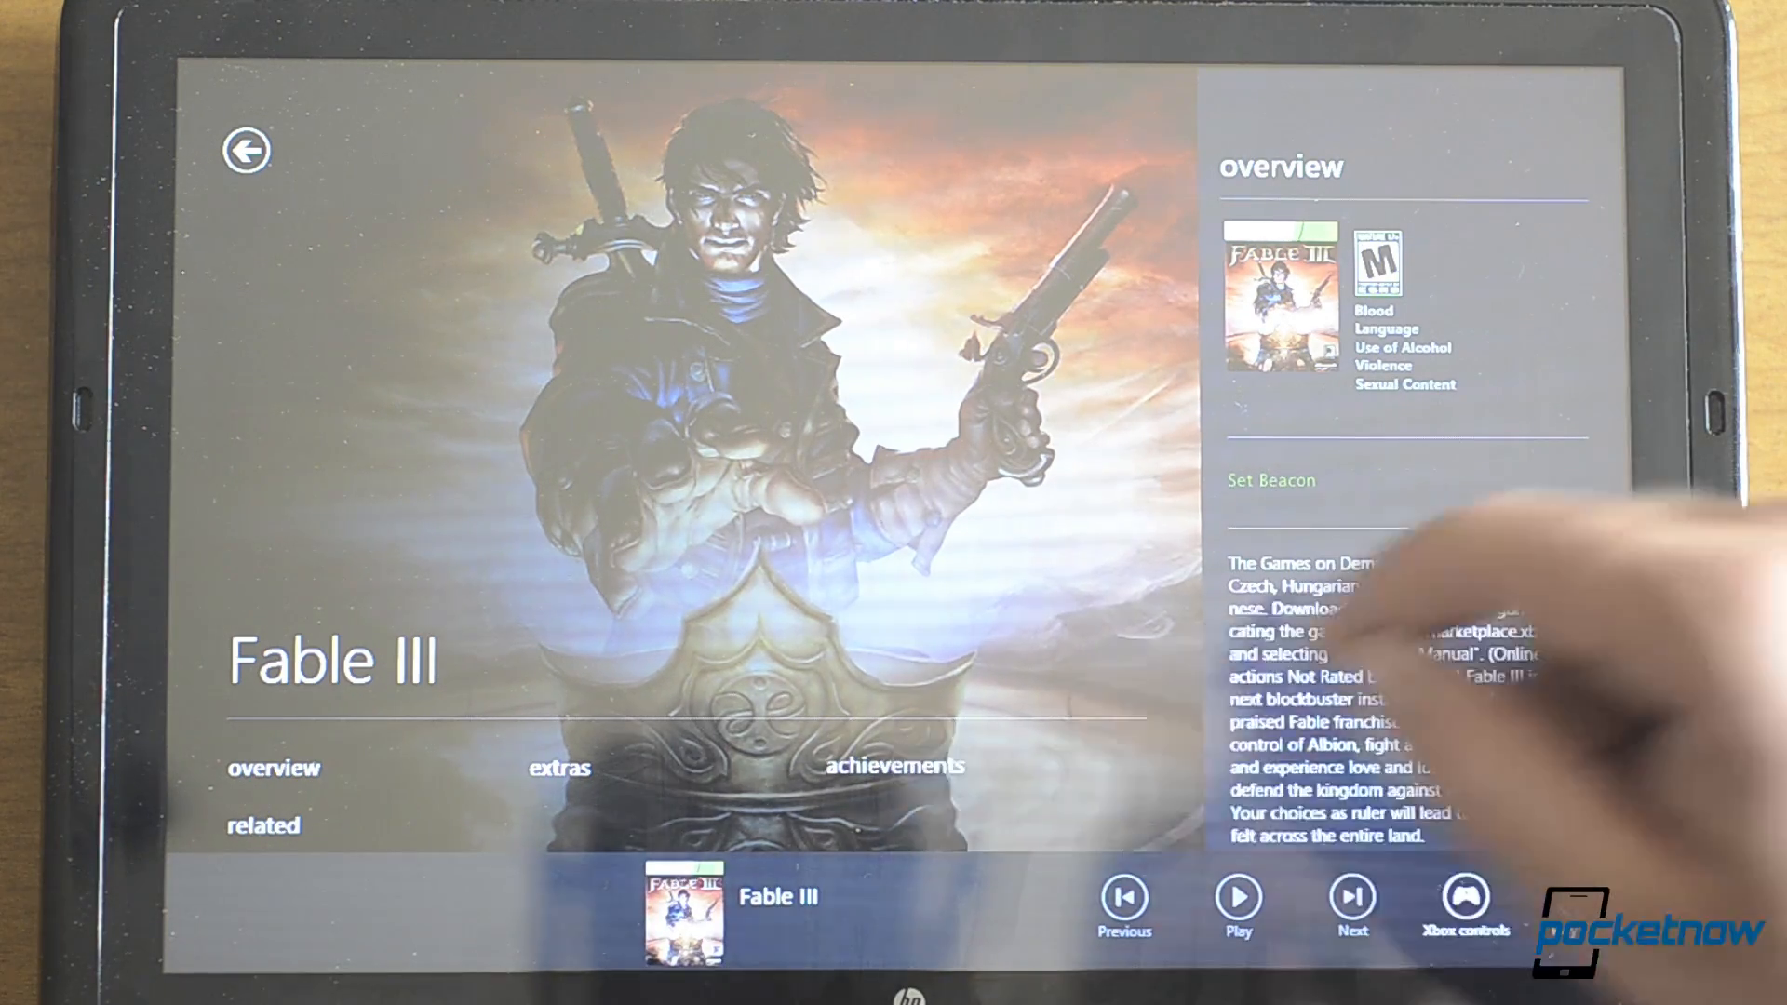
- Review the Fable III overview, ratings and description, then return home
{"action": "left_click", "coordinate": [895, 766]}
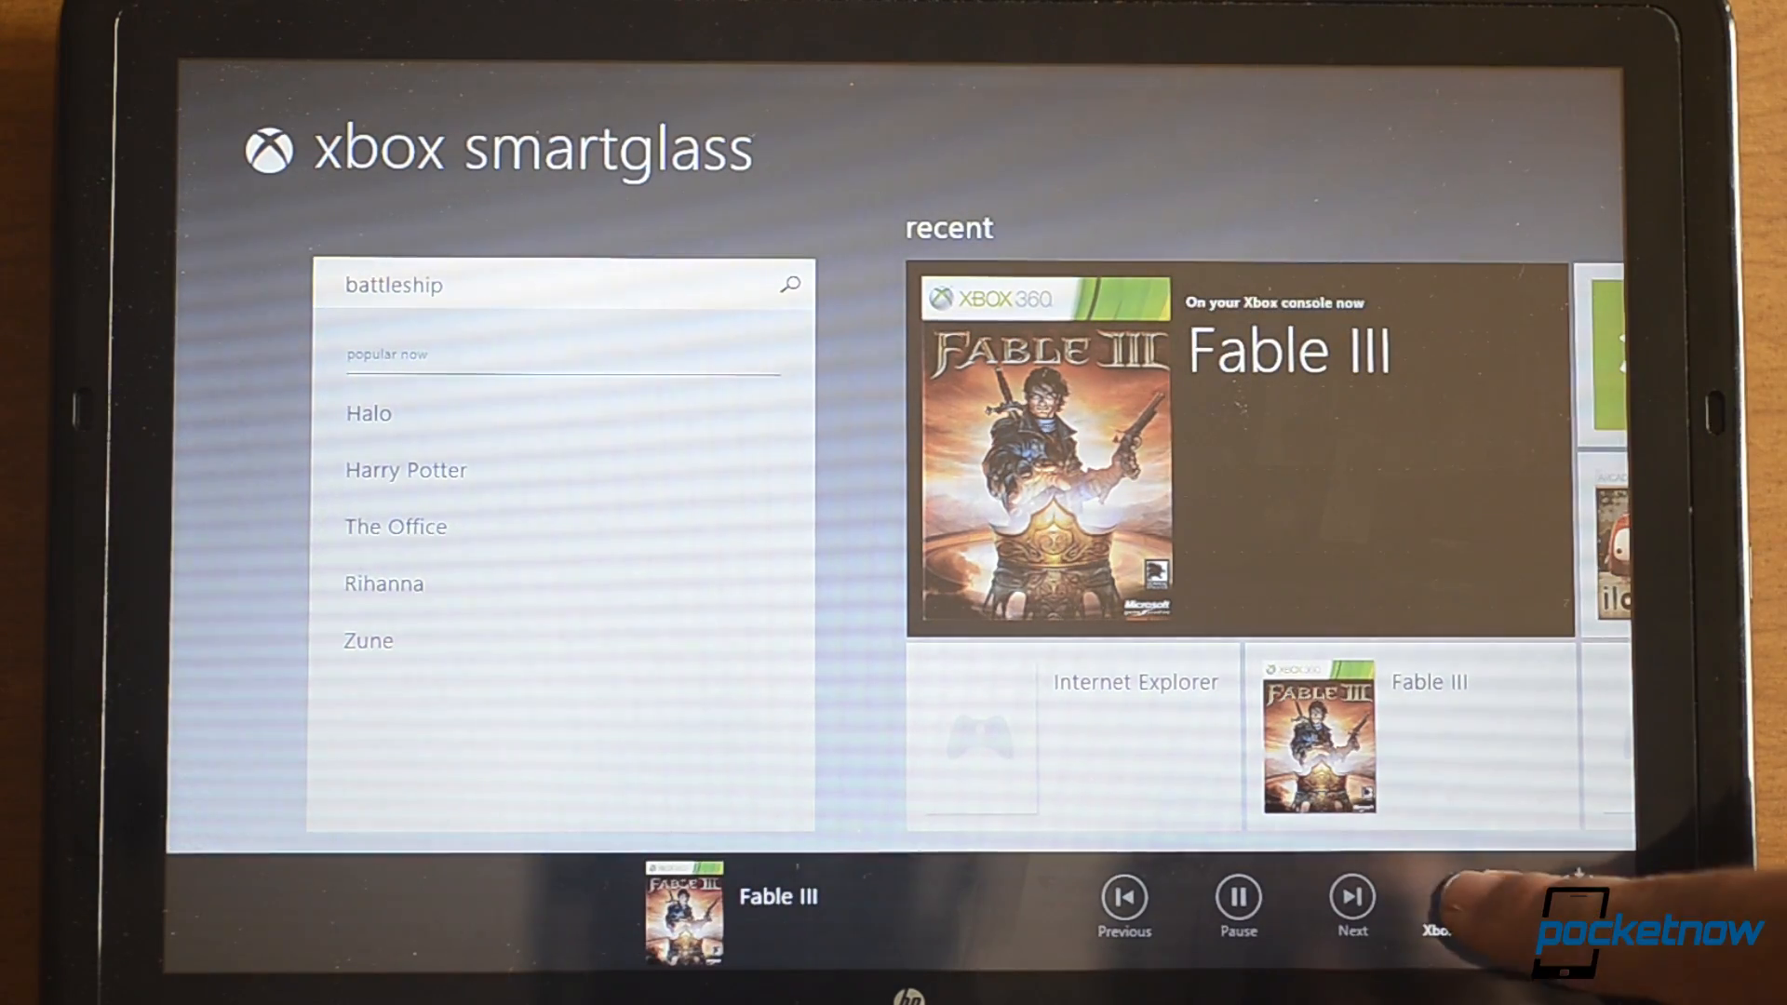
- Bring up Xbox controls, select the Fable III recent tile, and leave for Start
{"action": "left_click", "coordinate": [1436, 905]}
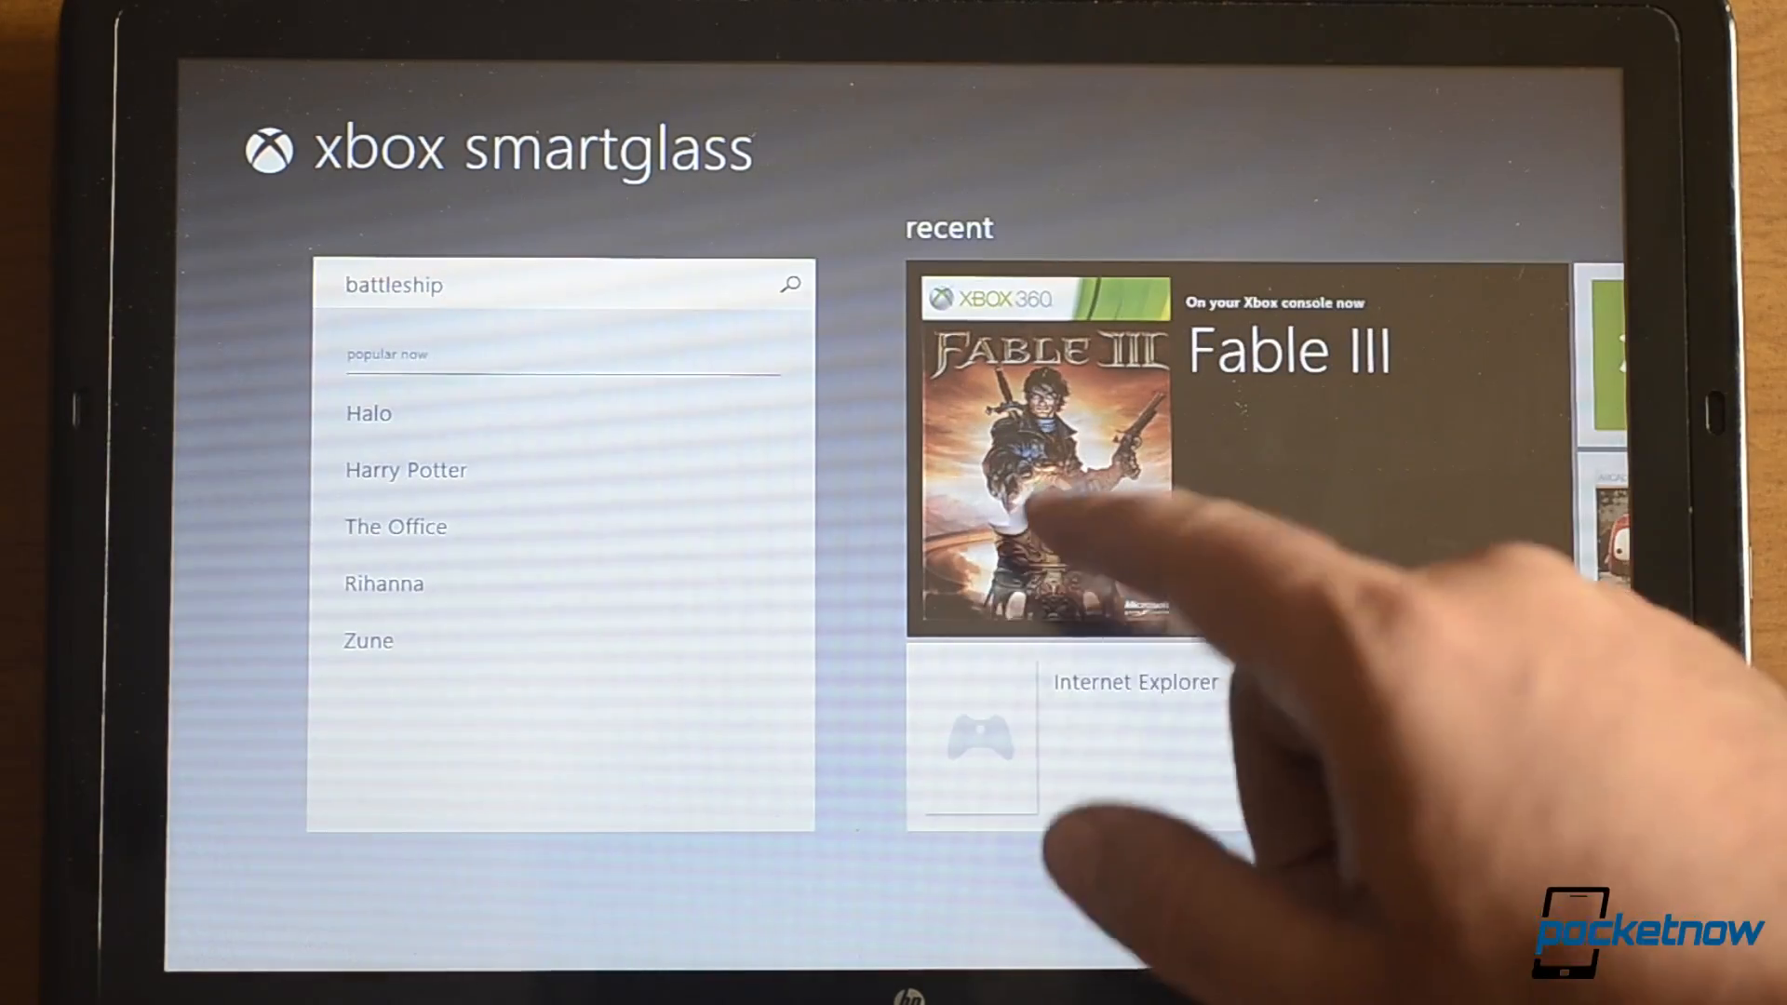
{"action": "left_click", "coordinate": [369, 640]}
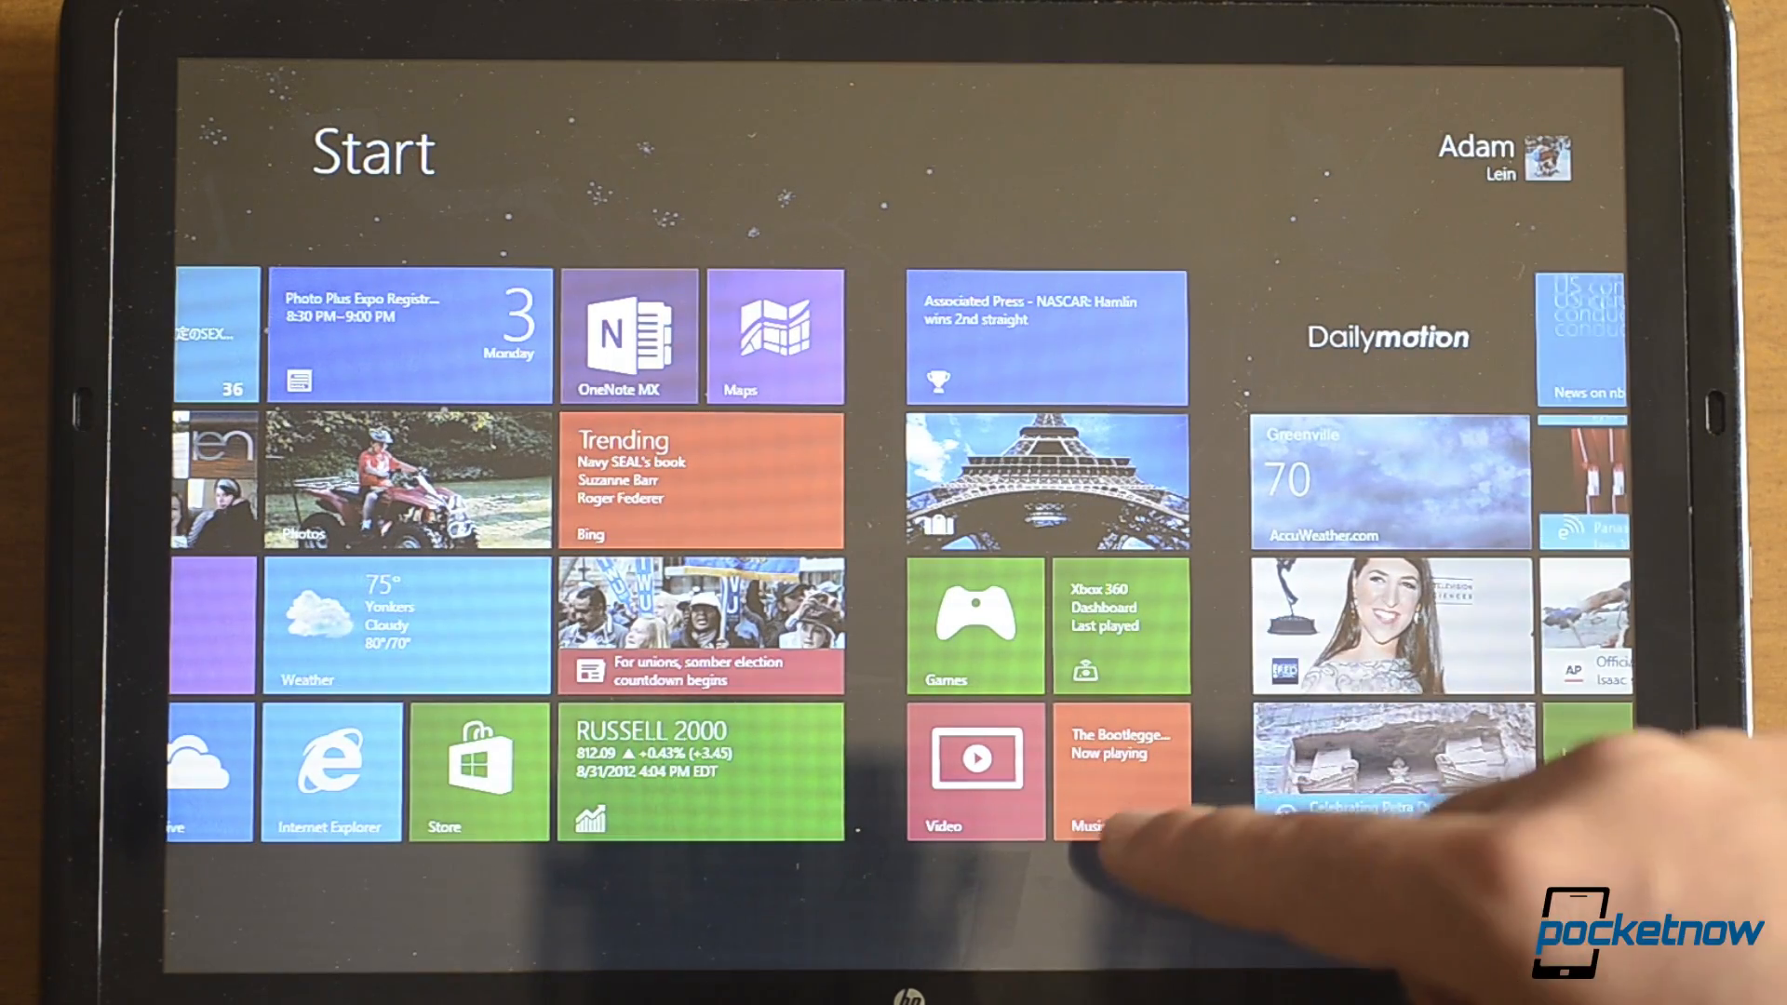
- Open Xbox Video and play BloodRayne: The Third Reich on the Xbox 360
{"action": "left_click", "coordinate": [974, 757]}
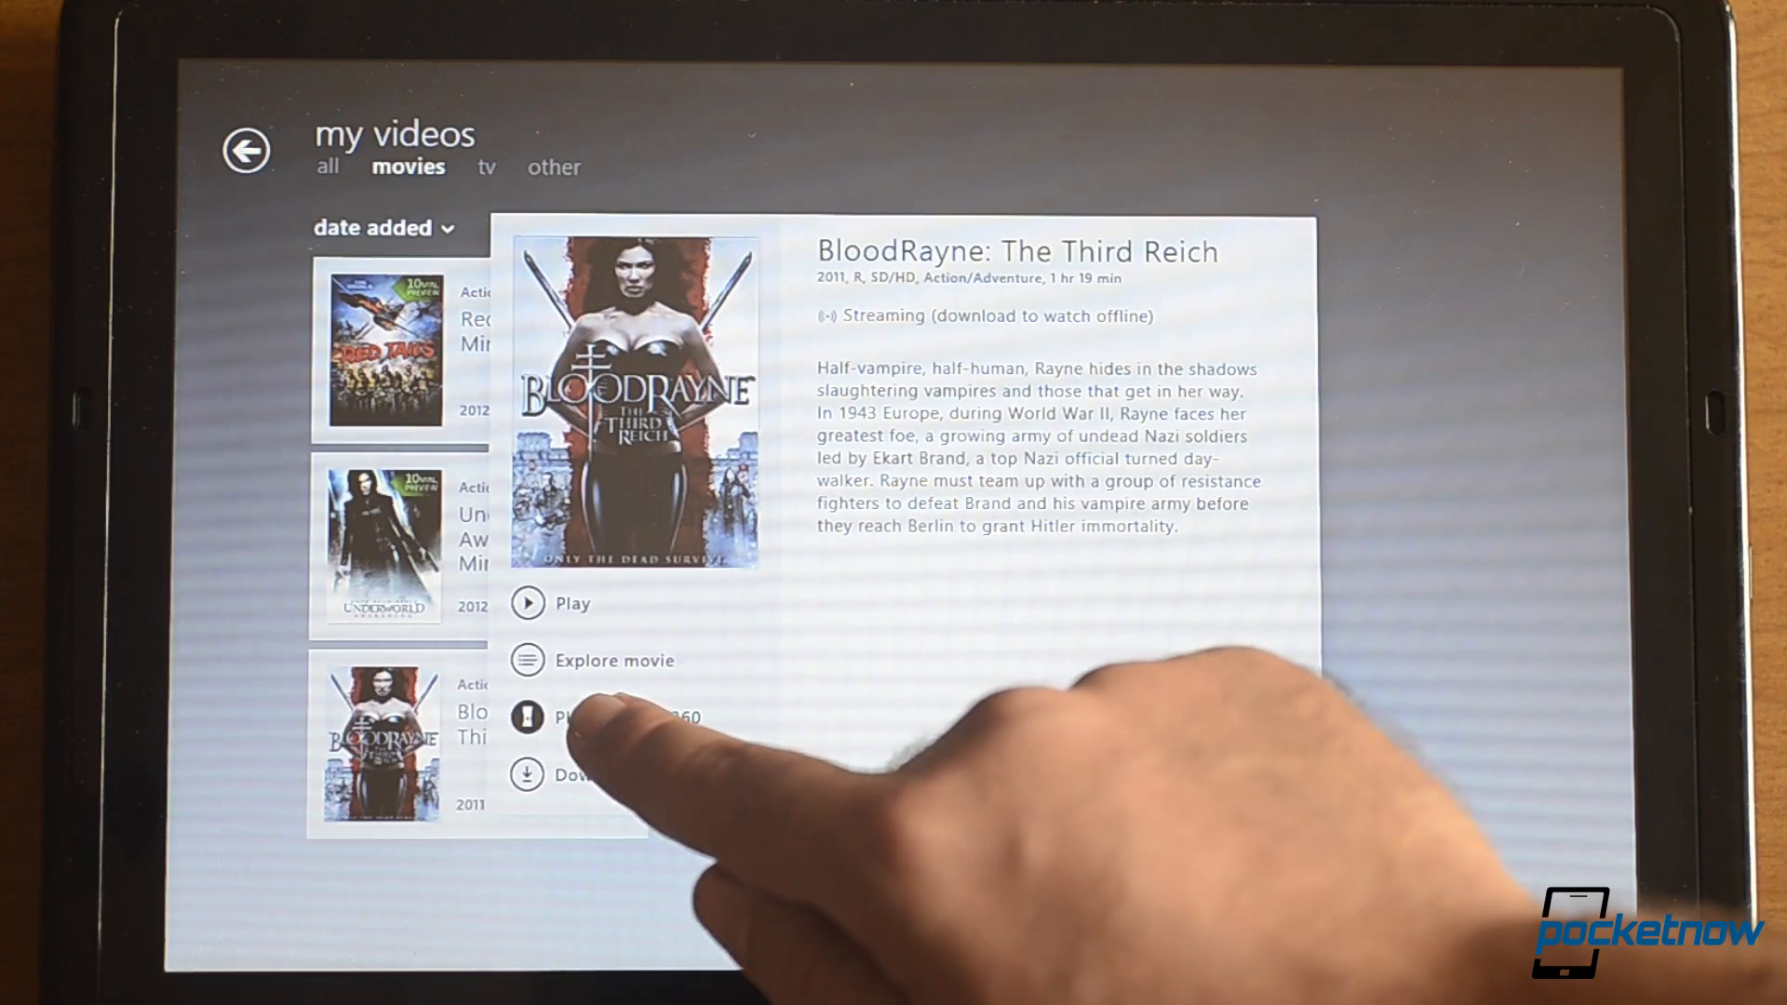
{"action": "left_click", "coordinate": [615, 660]}
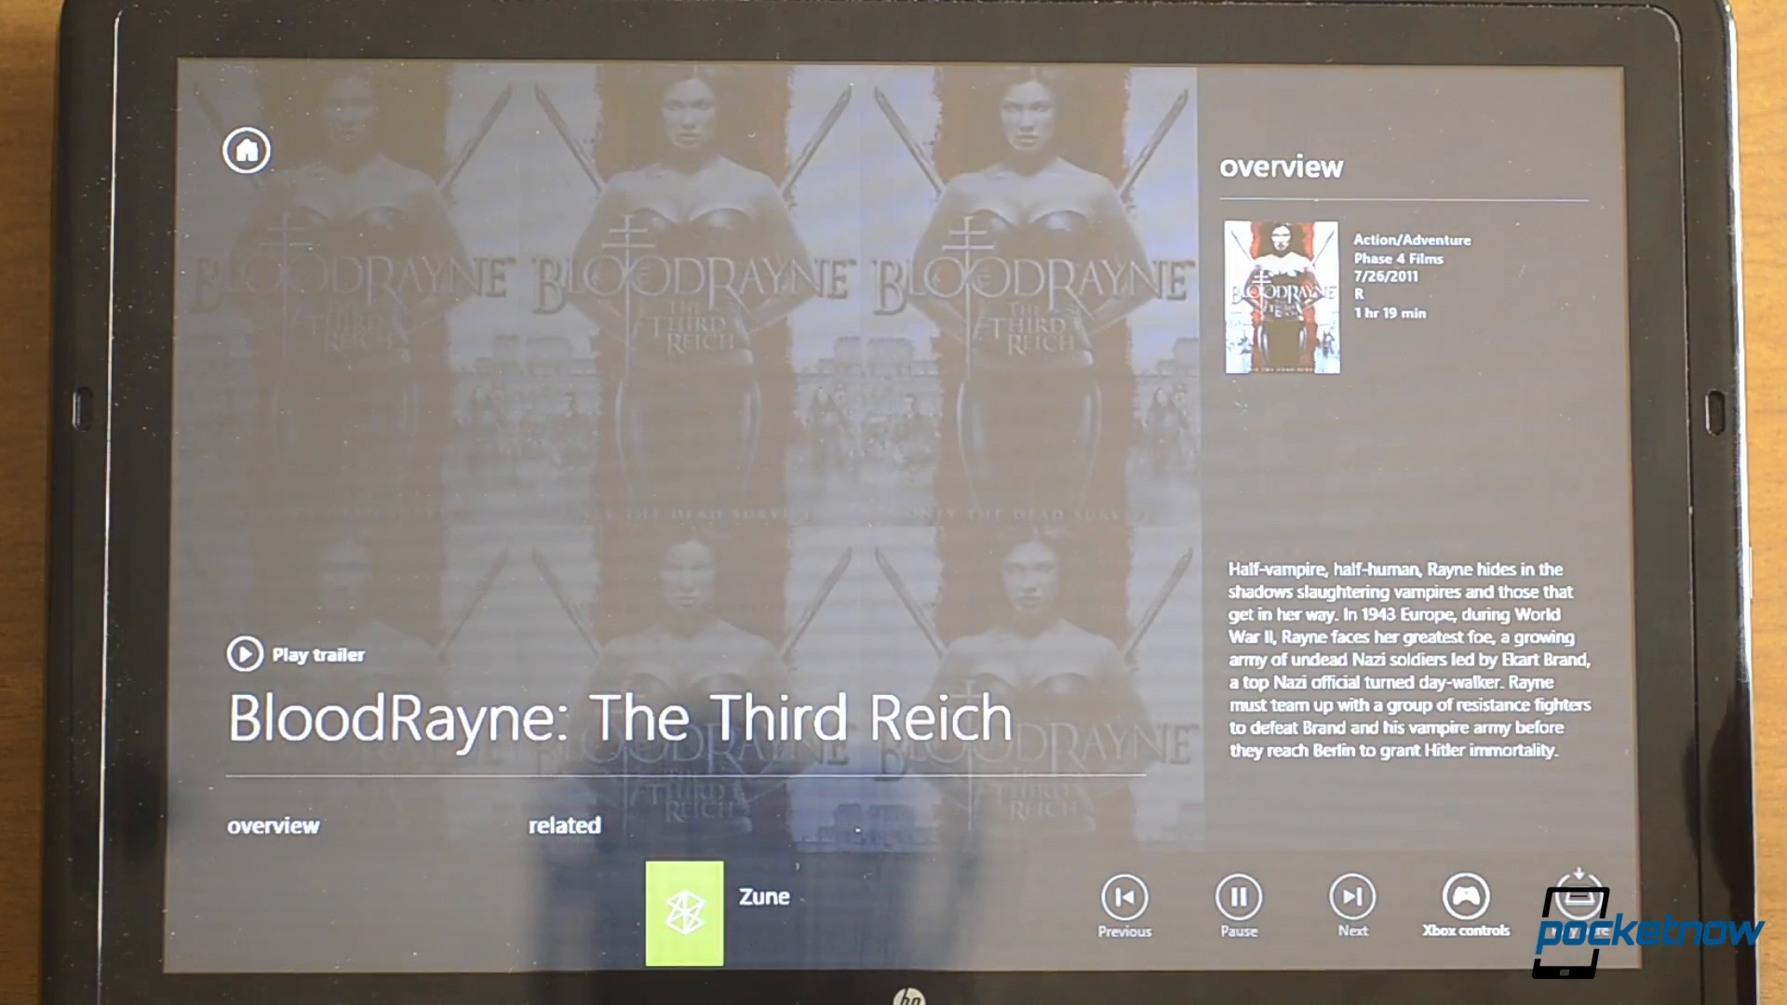
- Pause and resume BloodRayne on the console, then use the touch playback overlay
{"action": "left_click", "coordinate": [1238, 896]}
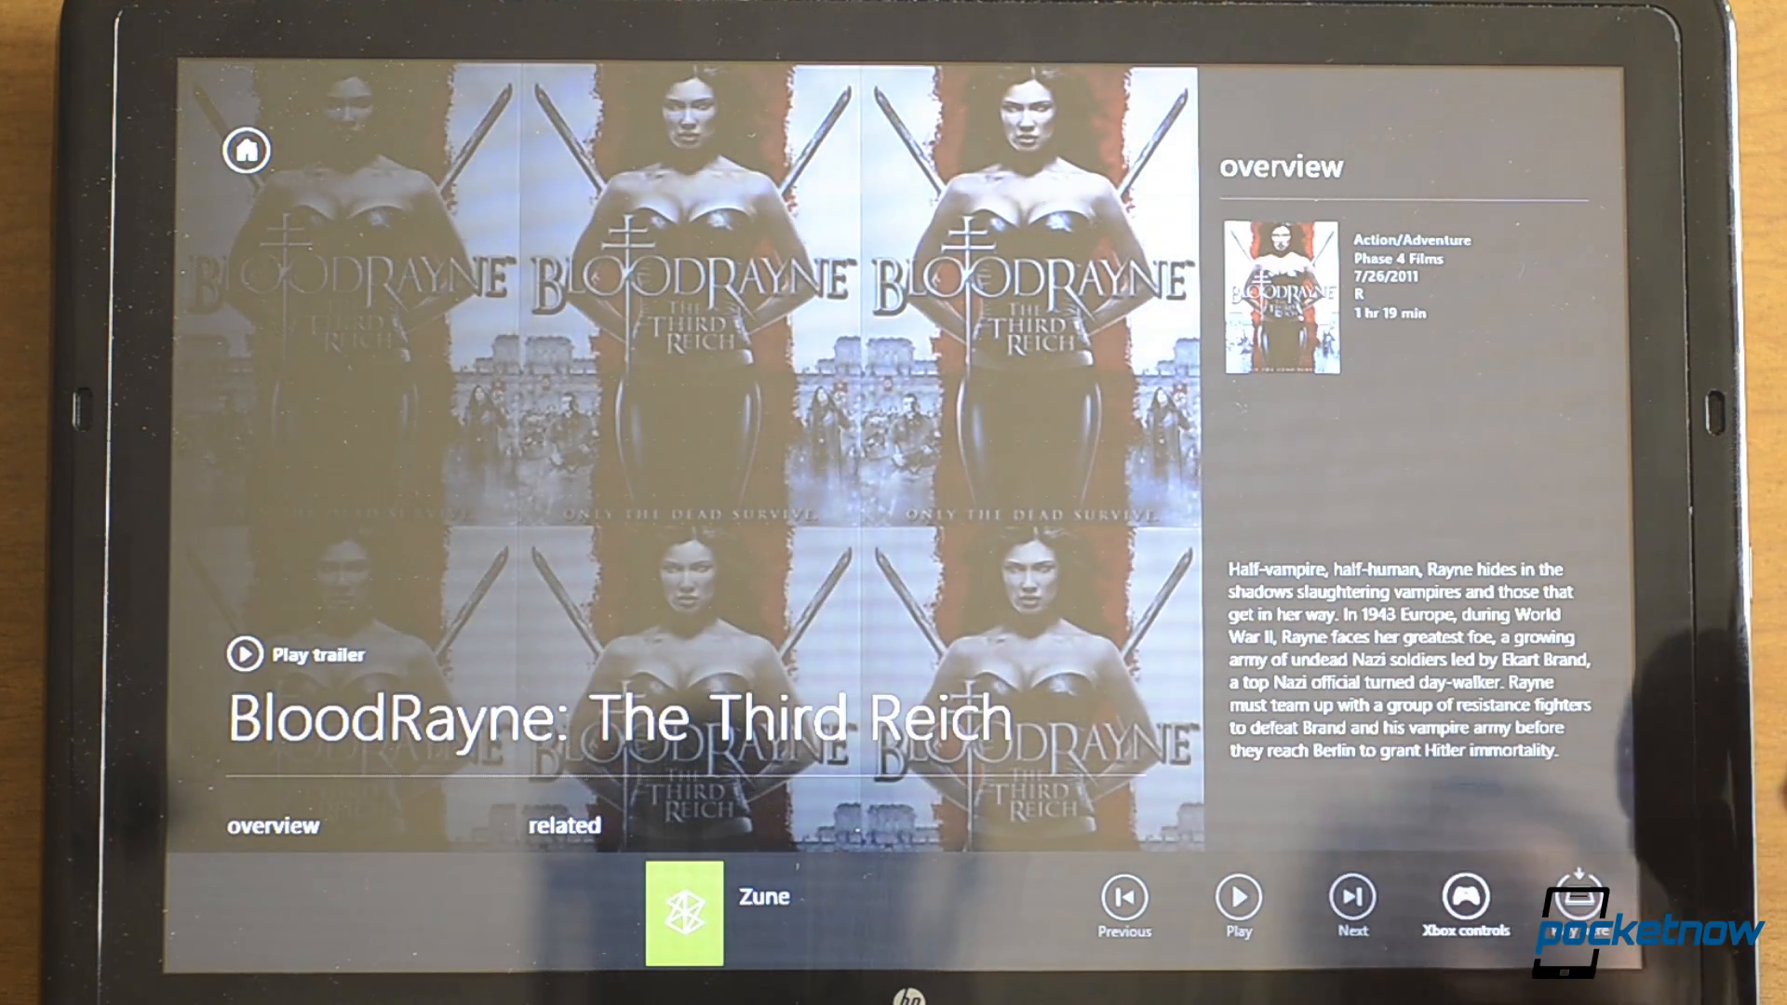
{"action": "left_click", "coordinate": [1238, 895]}
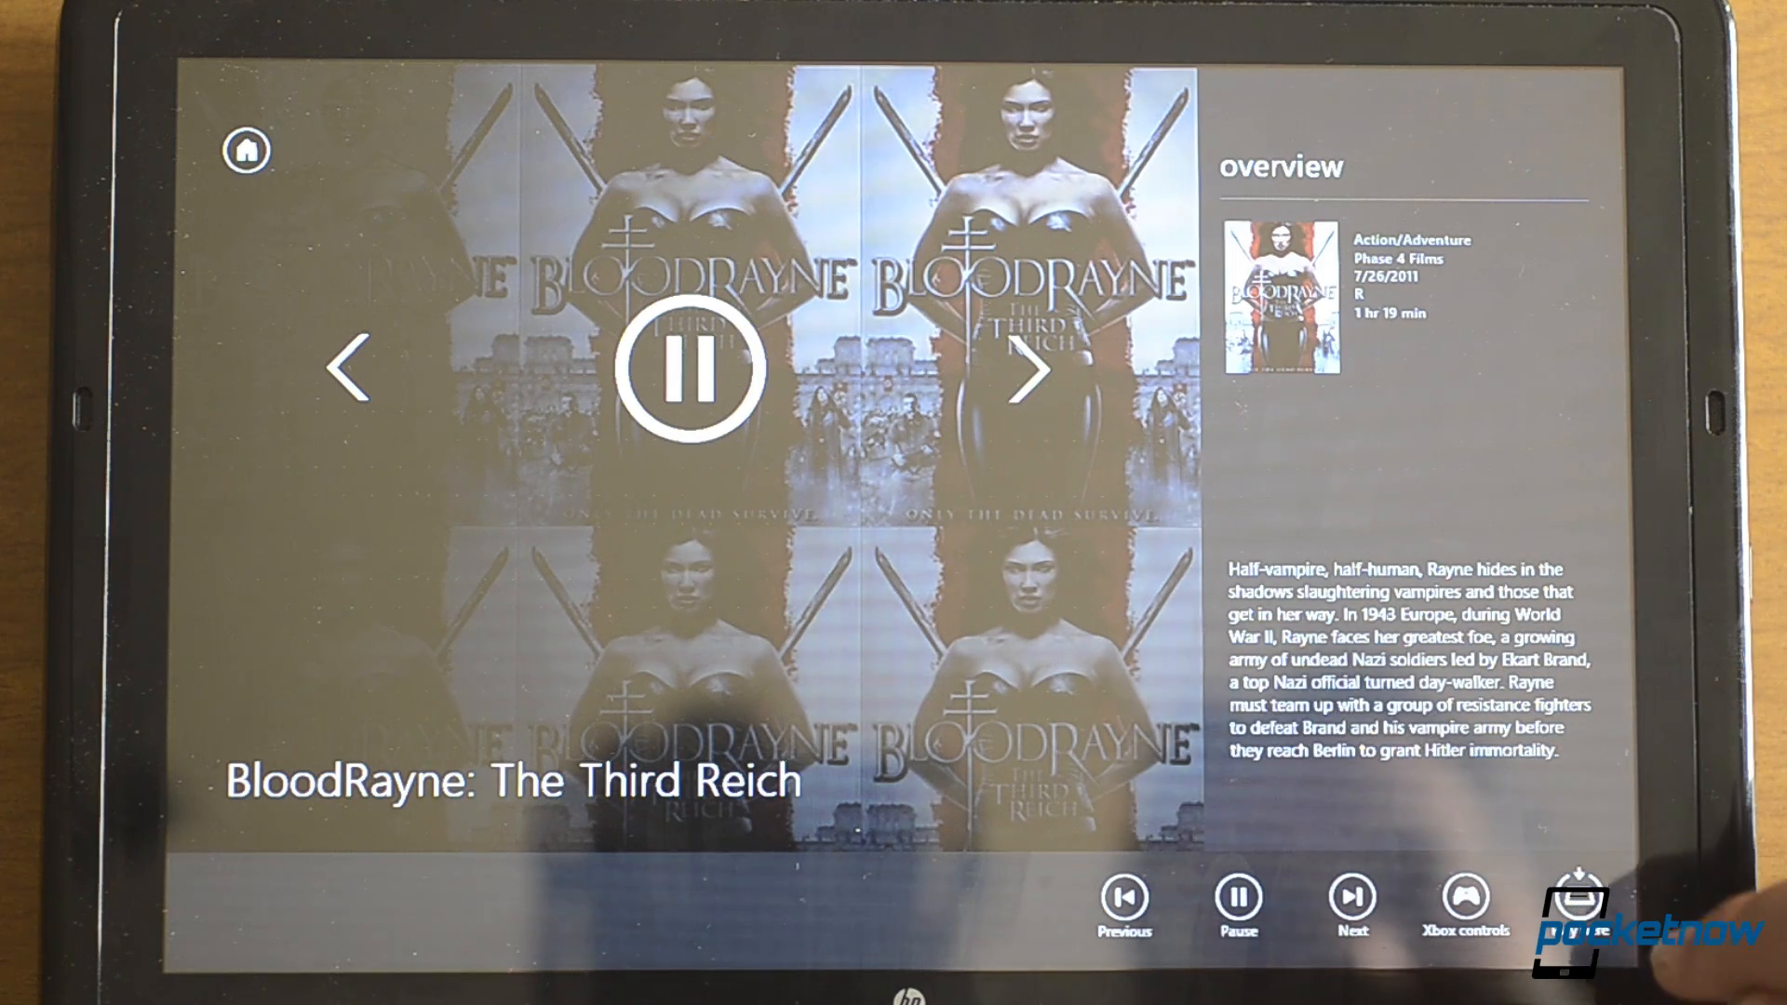
{"action": "left_click", "coordinate": [1467, 900]}
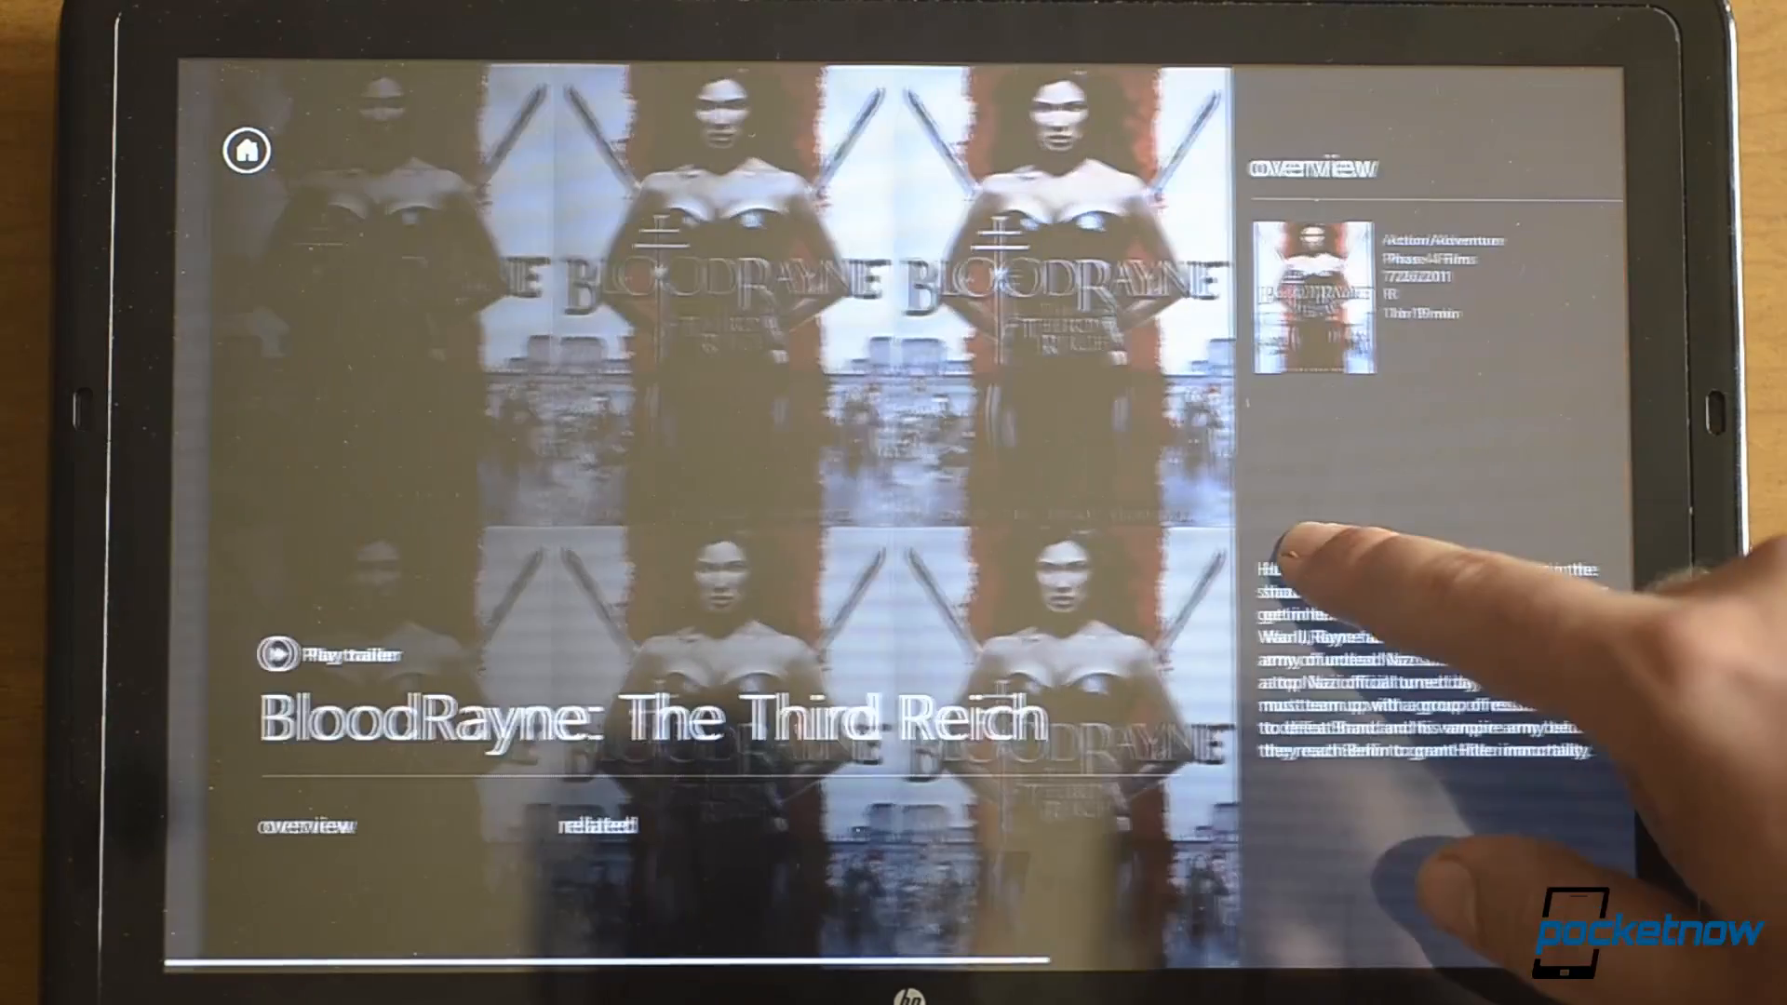
{"action": "left_click", "coordinate": [243, 149]}
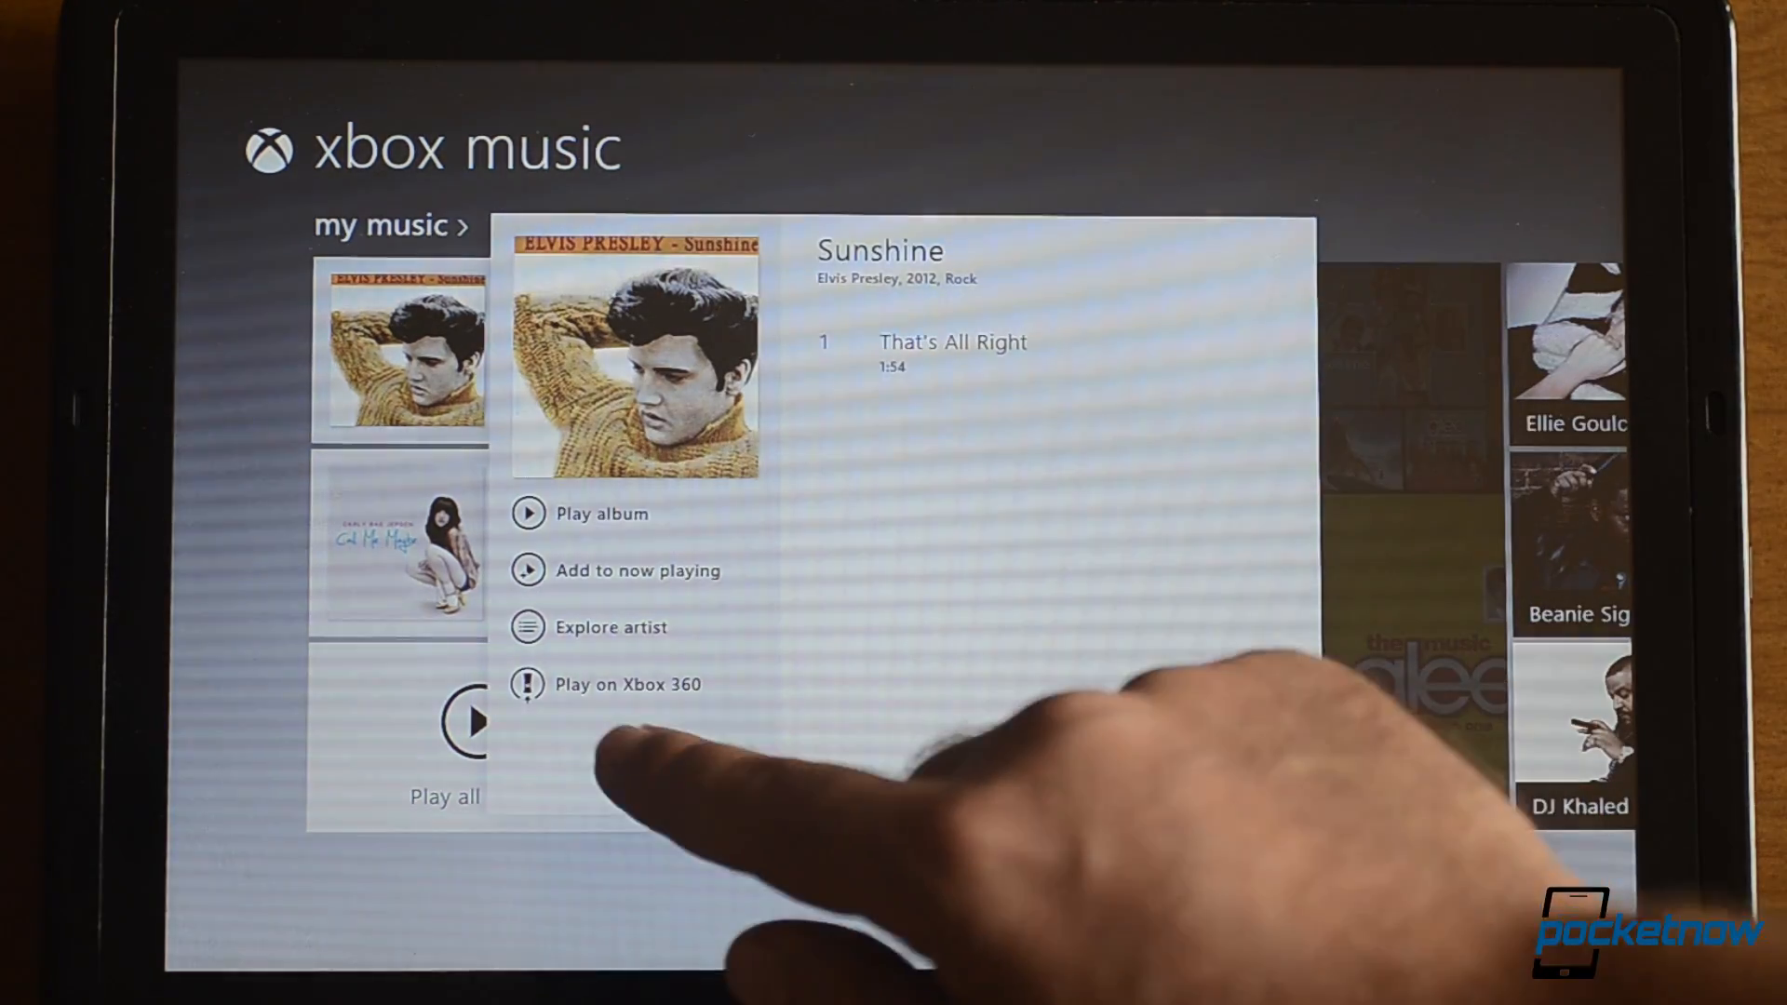
- Play Elvis Presley's Sunshine album from my music on the Xbox 360
{"action": "left_click", "coordinate": [608, 626]}
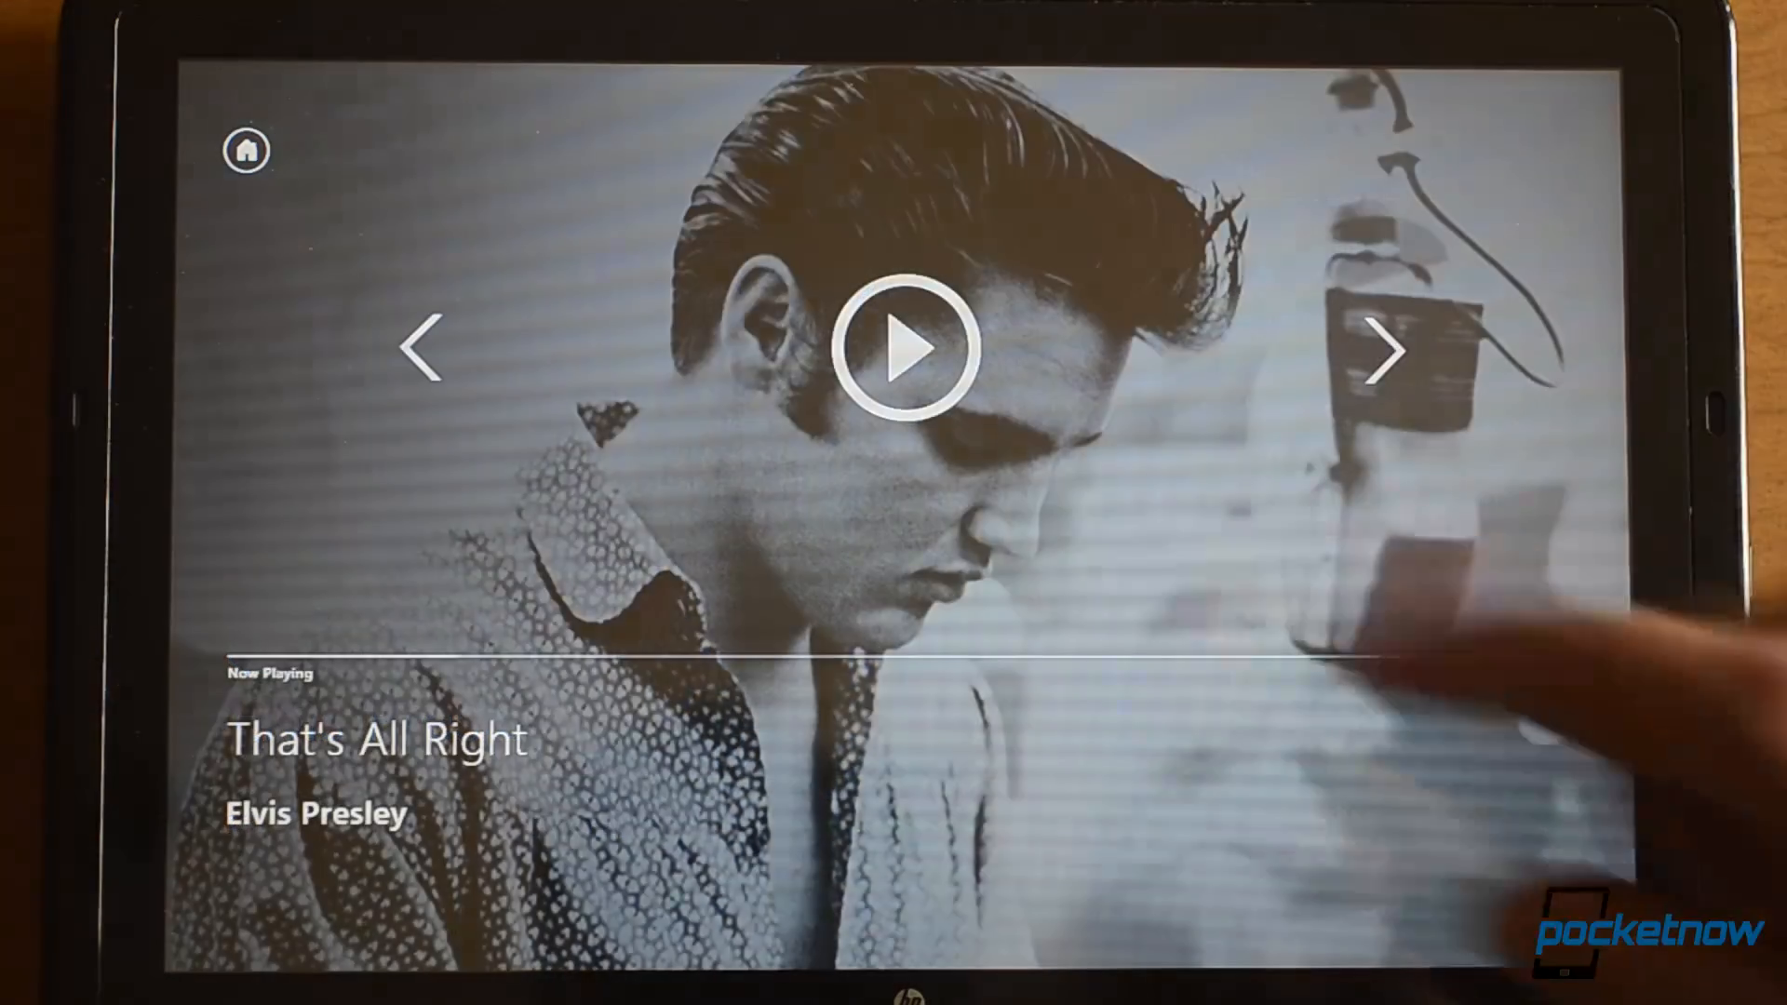
- Start 'That's All Right' on the console and scroll through Elvis Presley's bio
{"action": "left_click", "coordinate": [908, 348]}
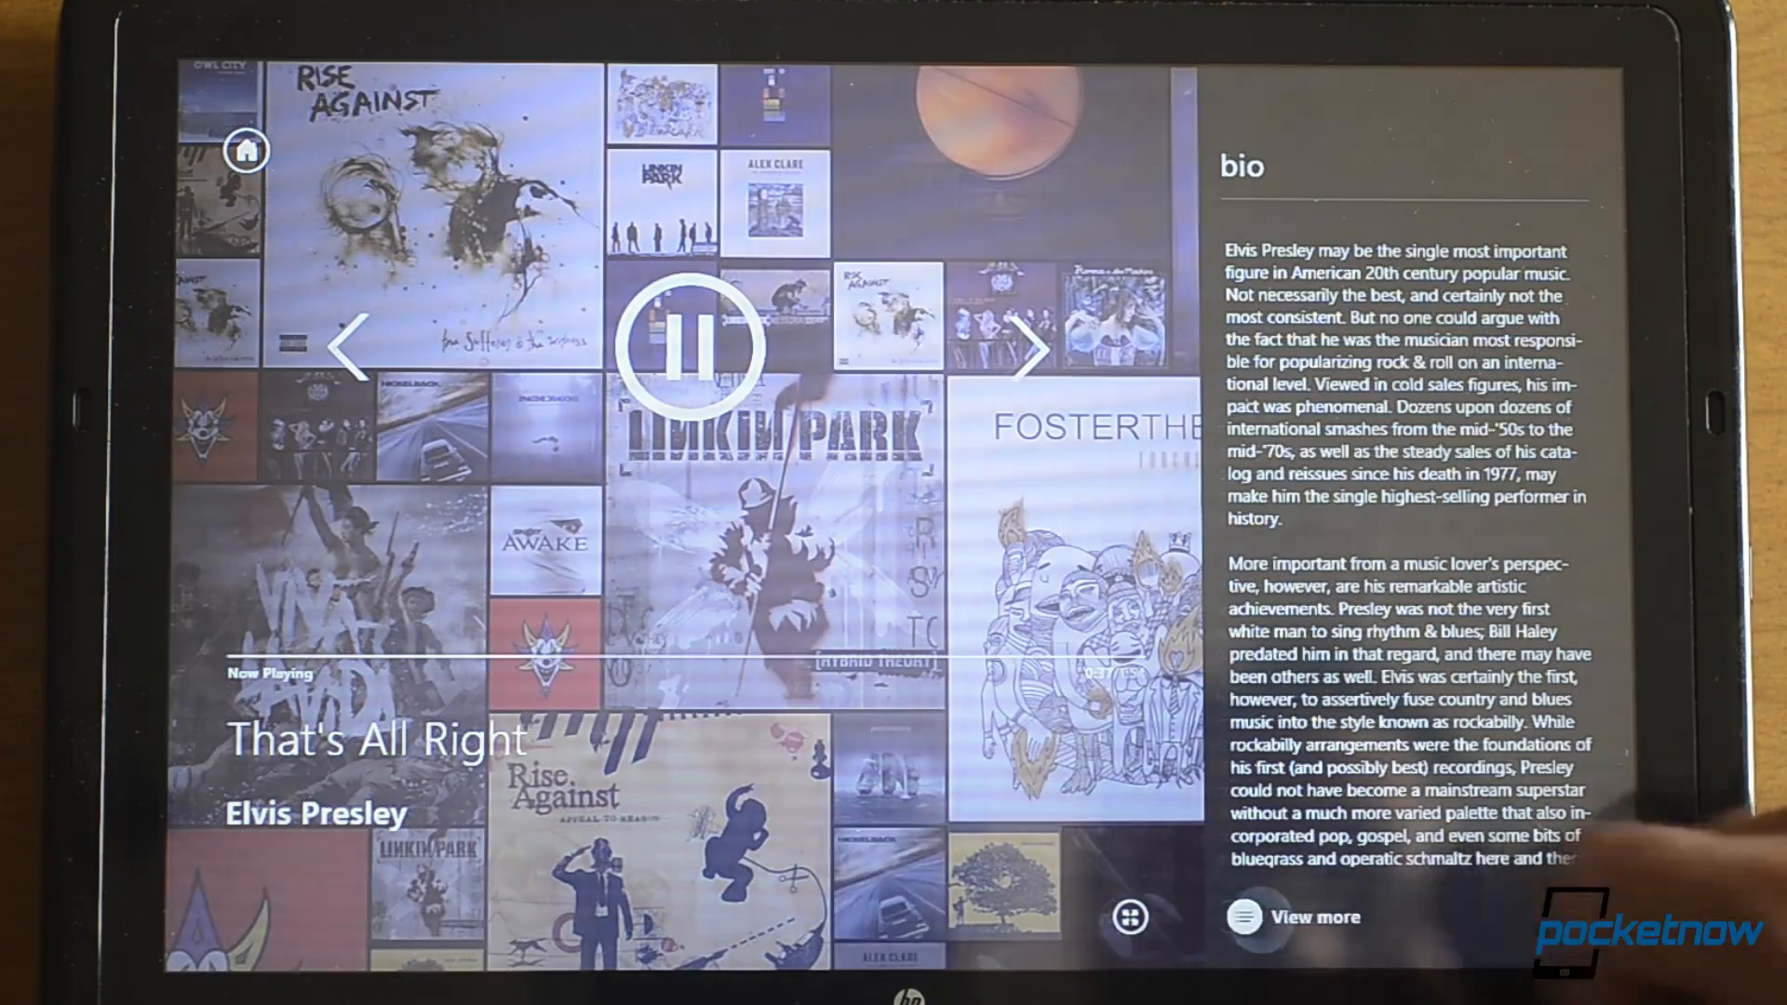
{"action": "scroll", "scroll_direction": "down", "scroll_amount": 3}
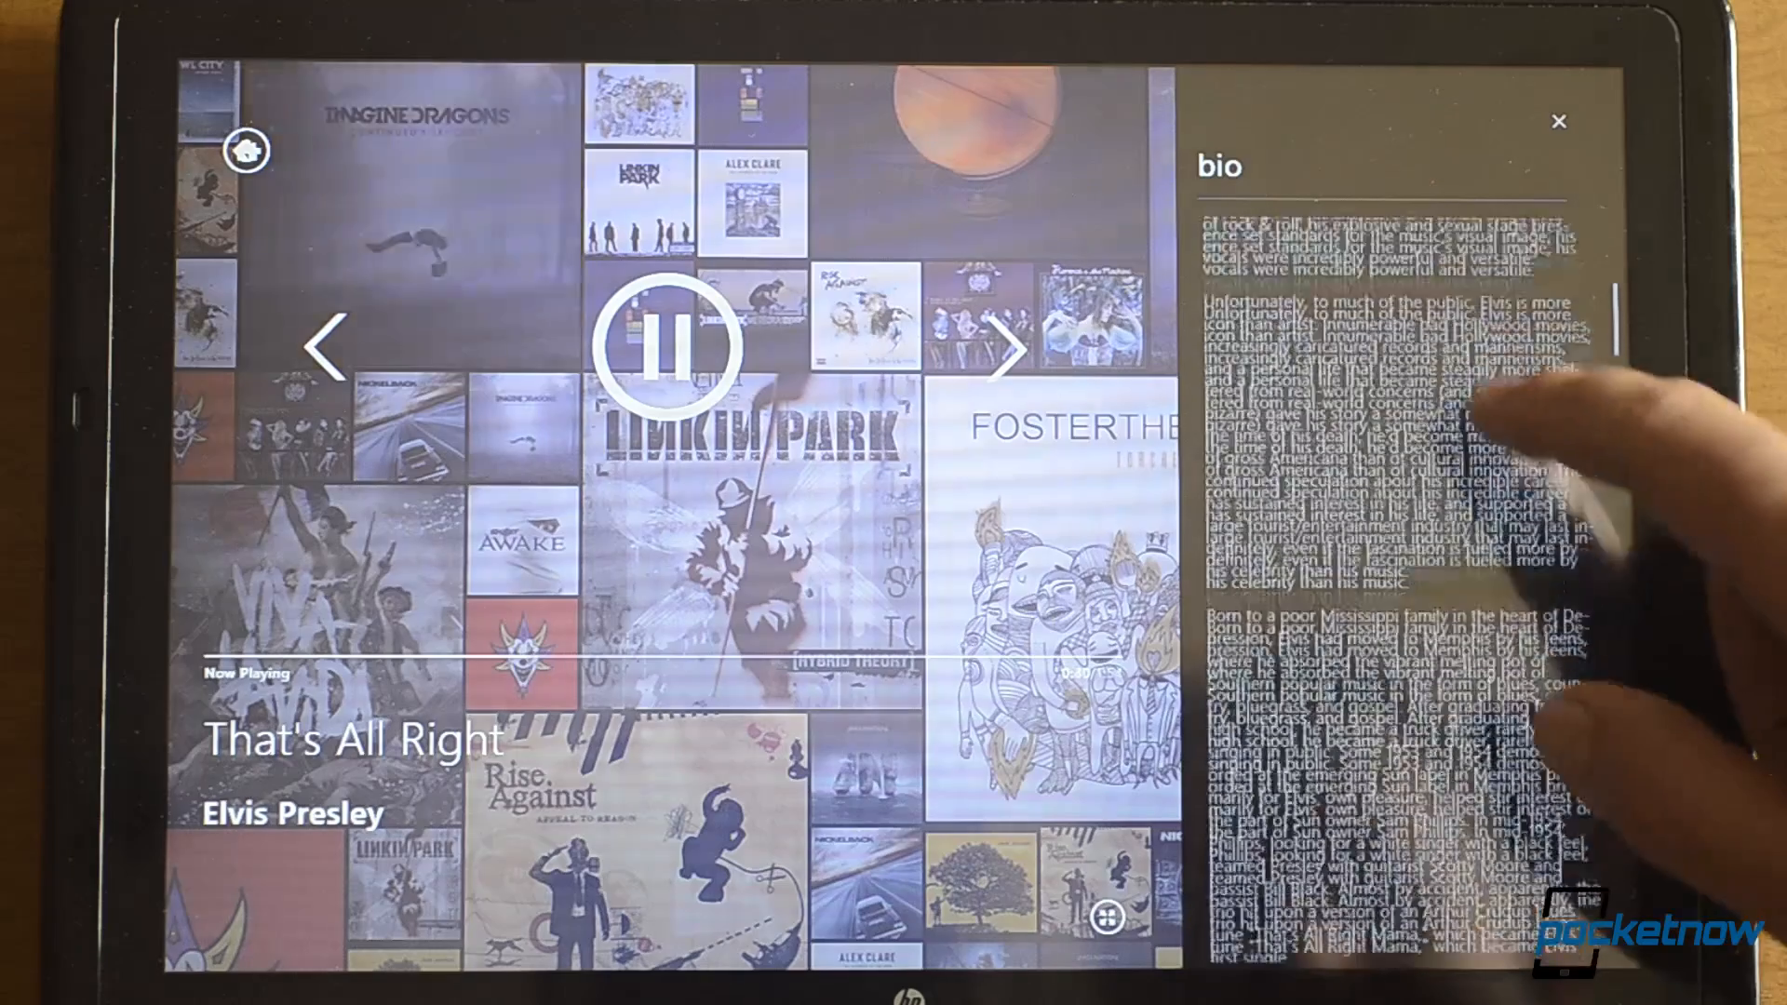
{"action": "scroll", "scroll_direction": "down", "scroll_amount": 3}
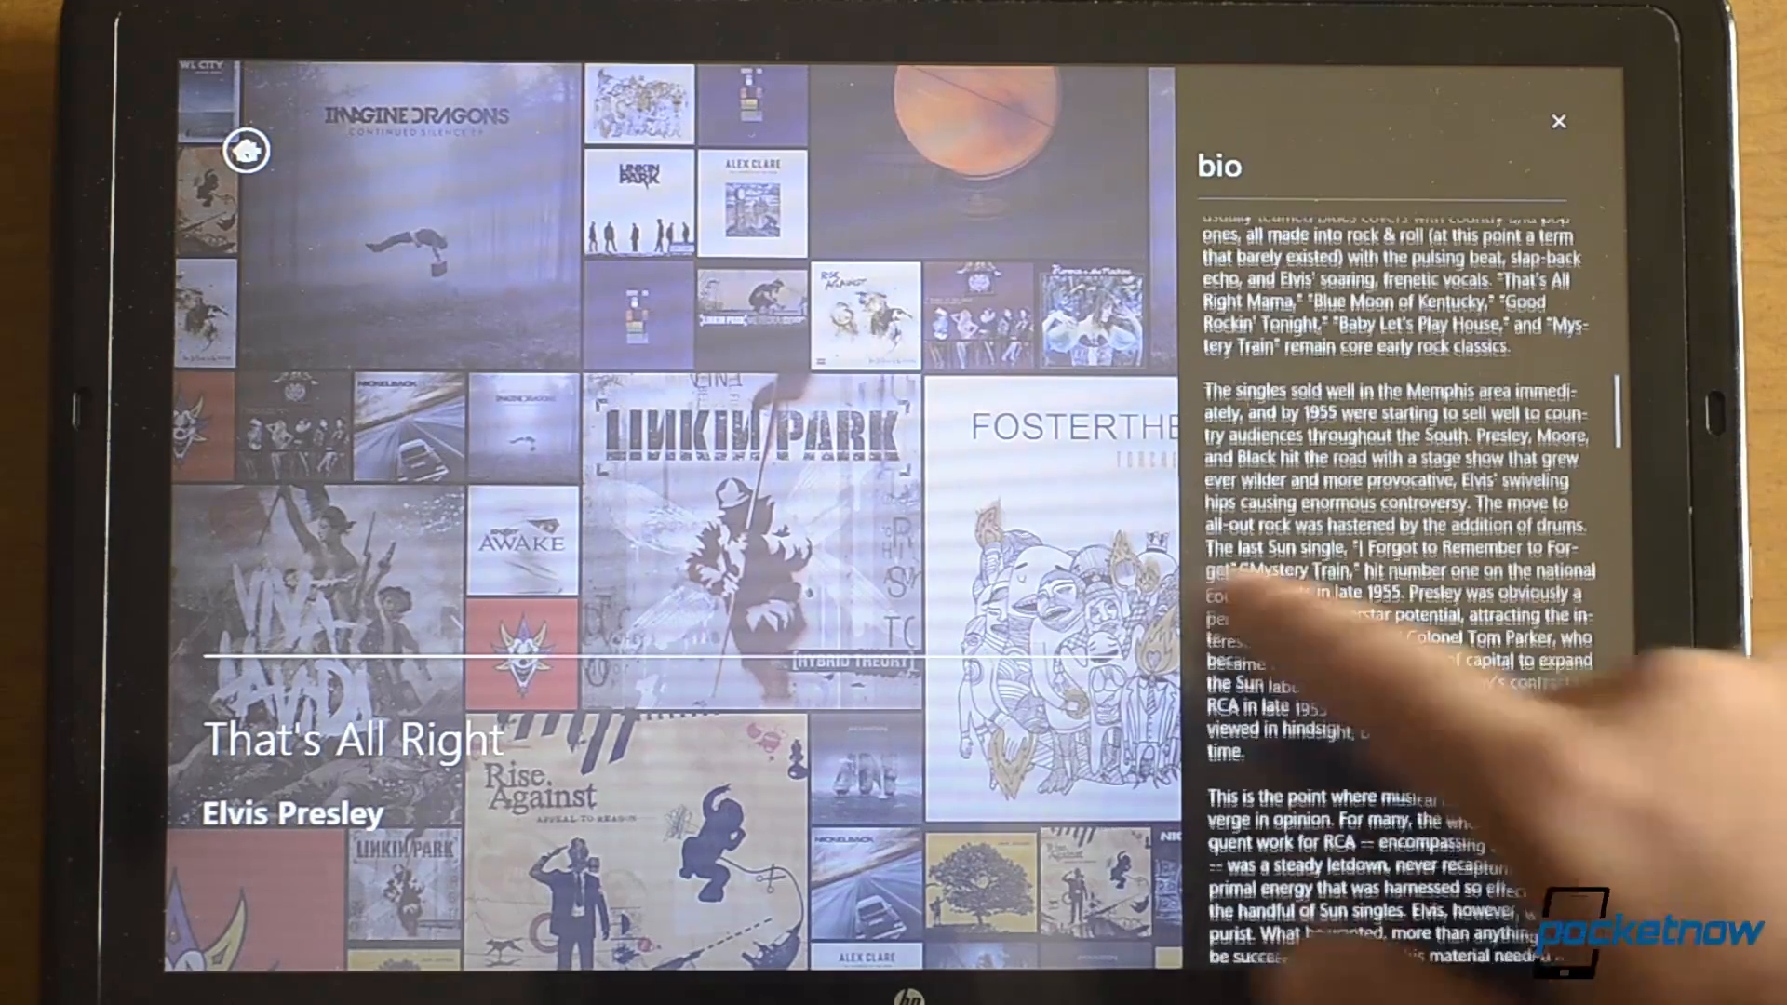
{"action": "scroll", "scroll_direction": "up", "scroll_amount": 3}
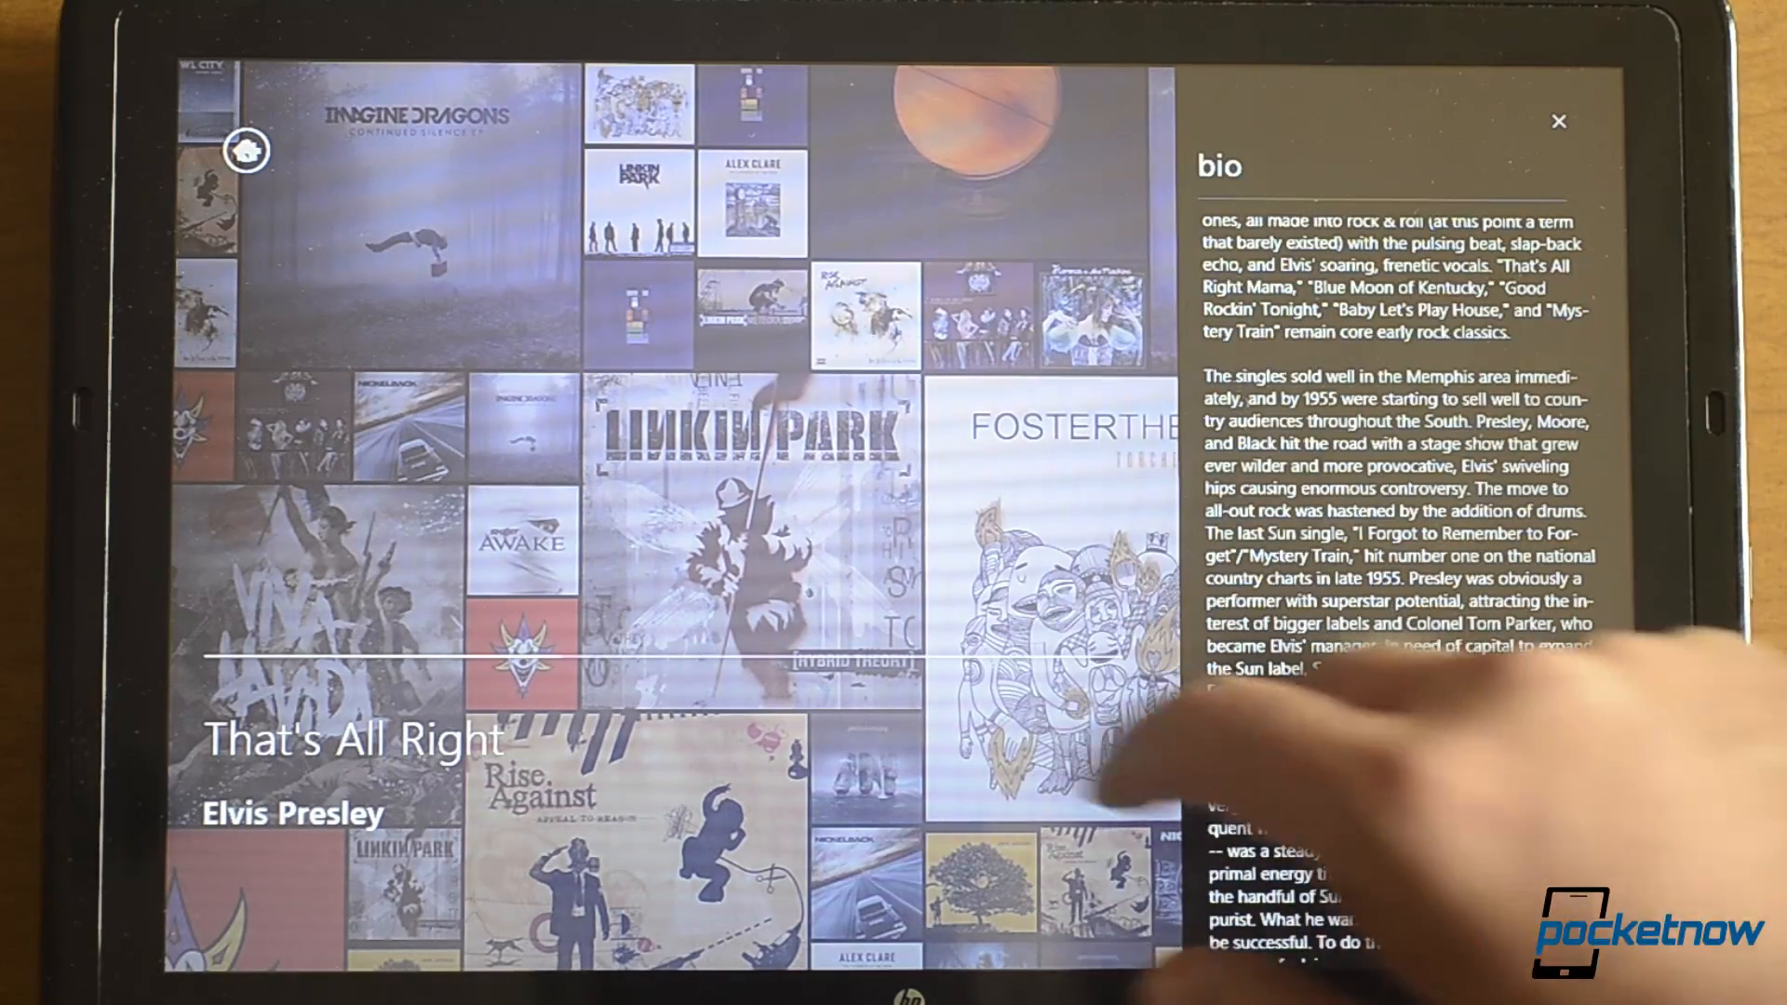
{"action": "scroll", "scroll_direction": "down", "scroll_amount": 3}
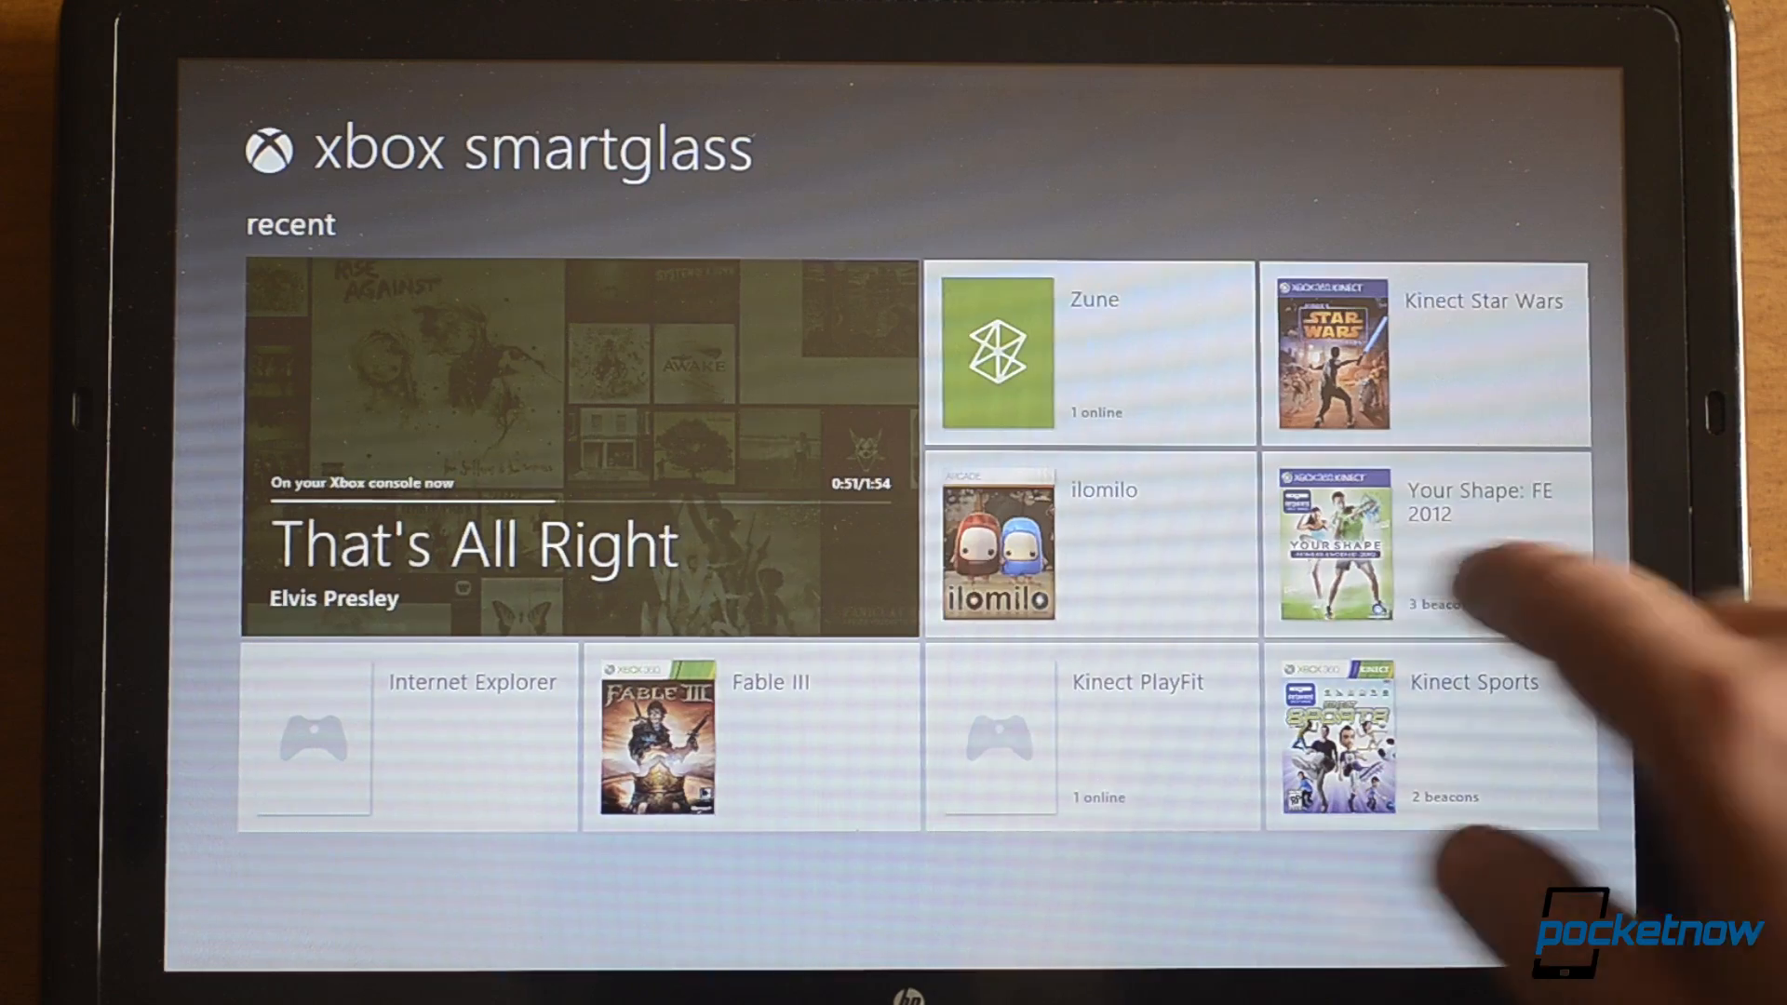
- Swipe across the SmartGlass home tiles showing 'That's All Right' playing
{"action": "scroll", "scroll_direction": "left", "scroll_amount": 3}
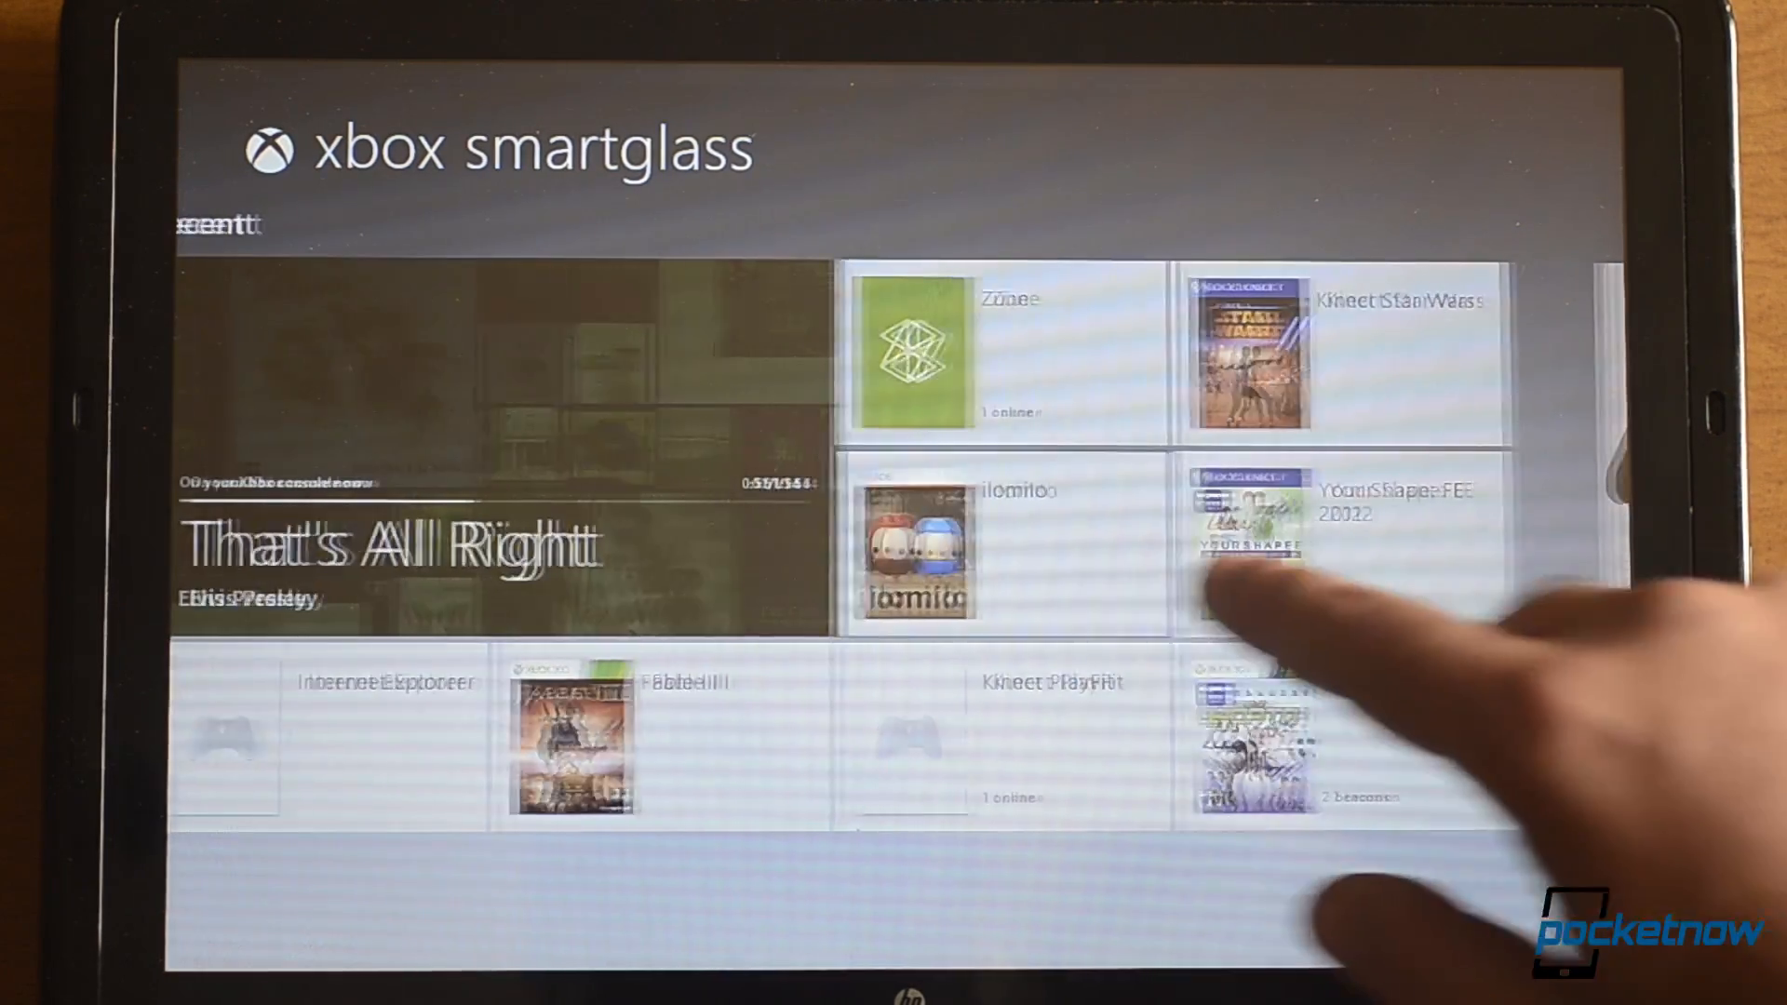